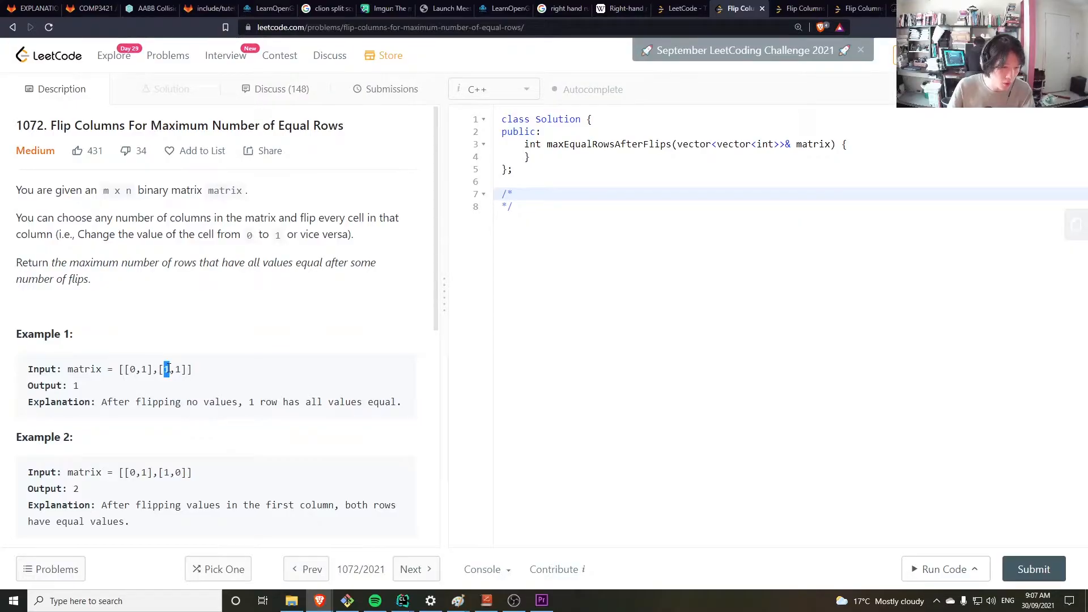
Copy the first example matrix [[0,1],[1,1]] into the comment, split into rows.
double_click(326, 217)
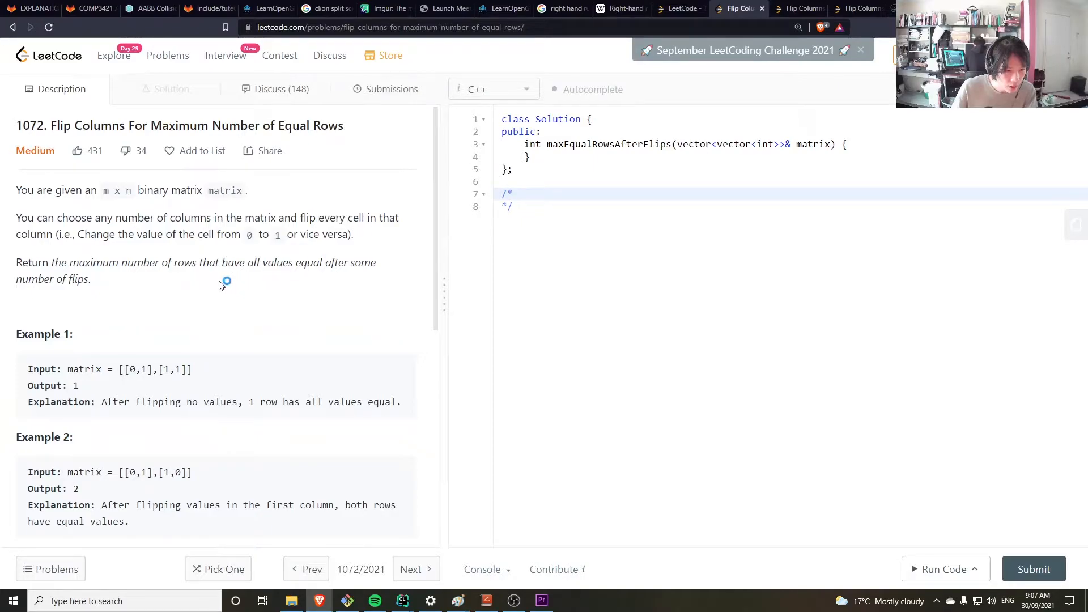
mouse_move(173, 288)
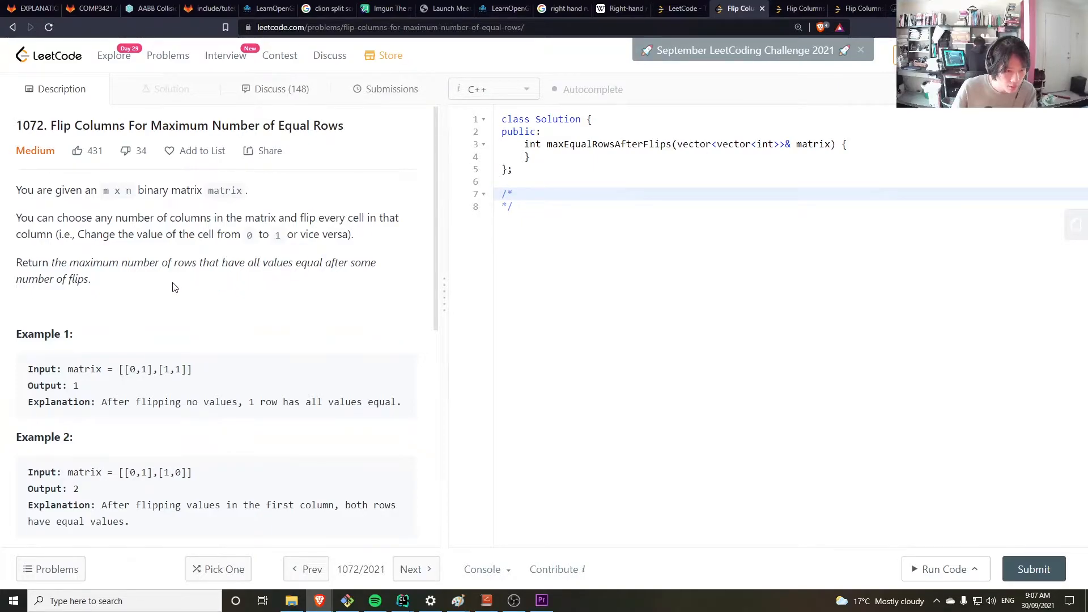
left_click_drag(40, 263, 90, 279)
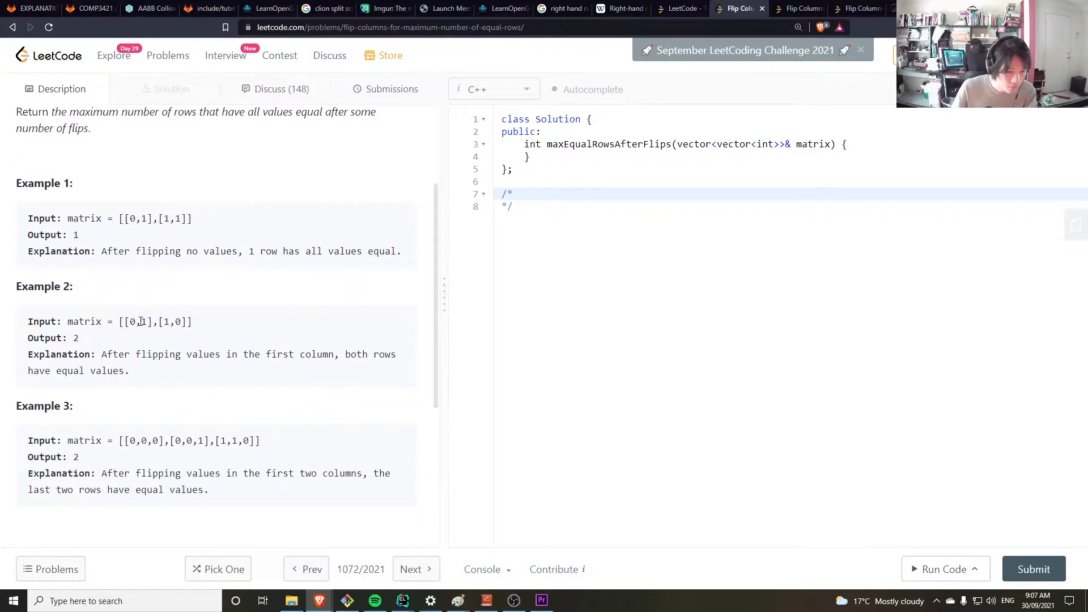
scroll("up", 3)
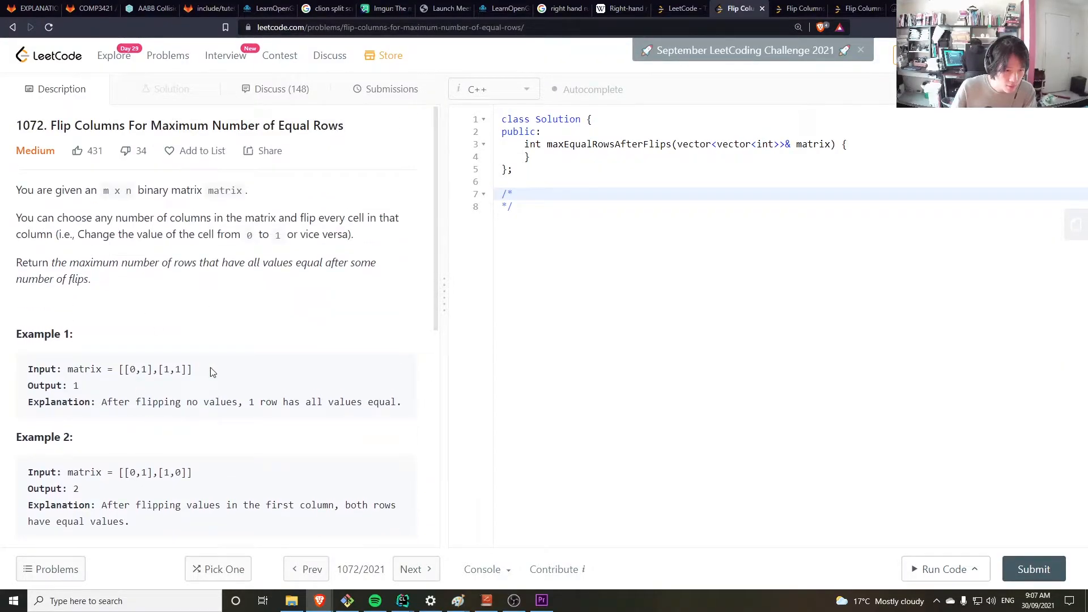
left_click(512, 194)
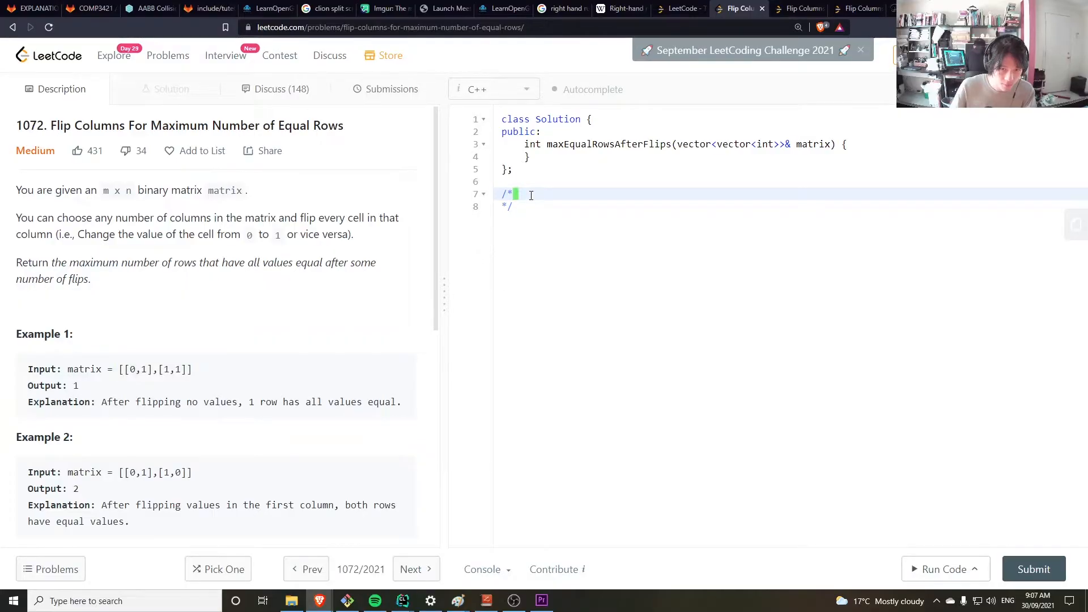
type("[[0,1],[1,1]]")
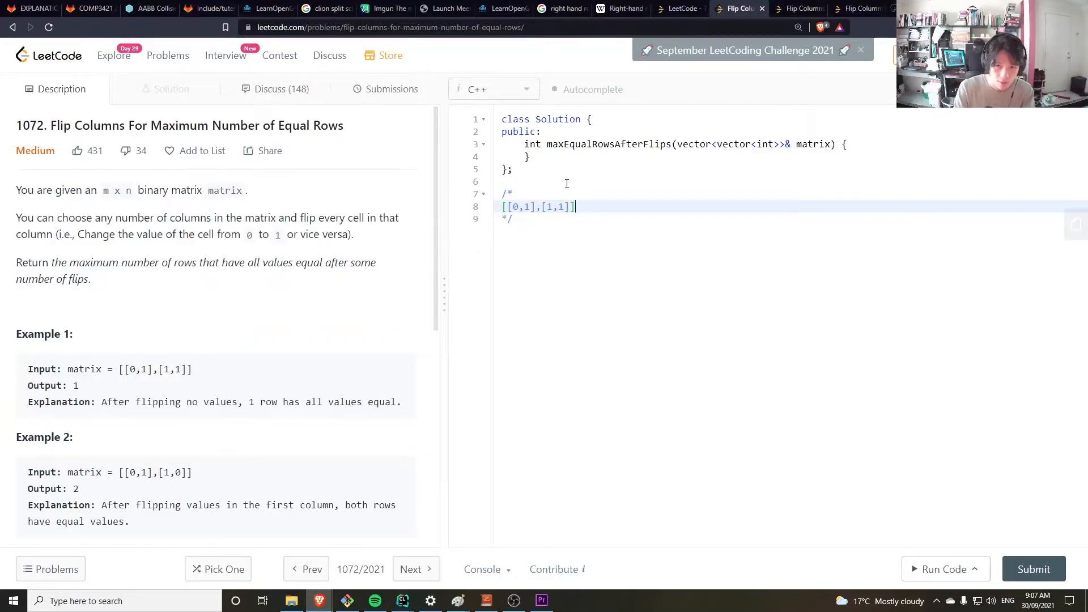
key("Enter")
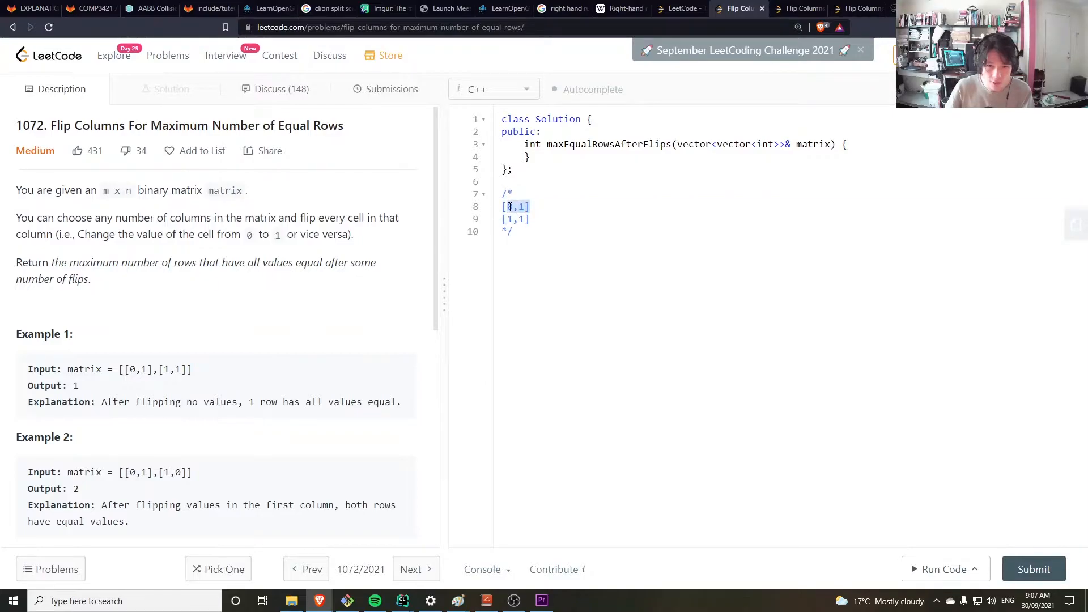
left_click_drag(510, 206, 529, 219)
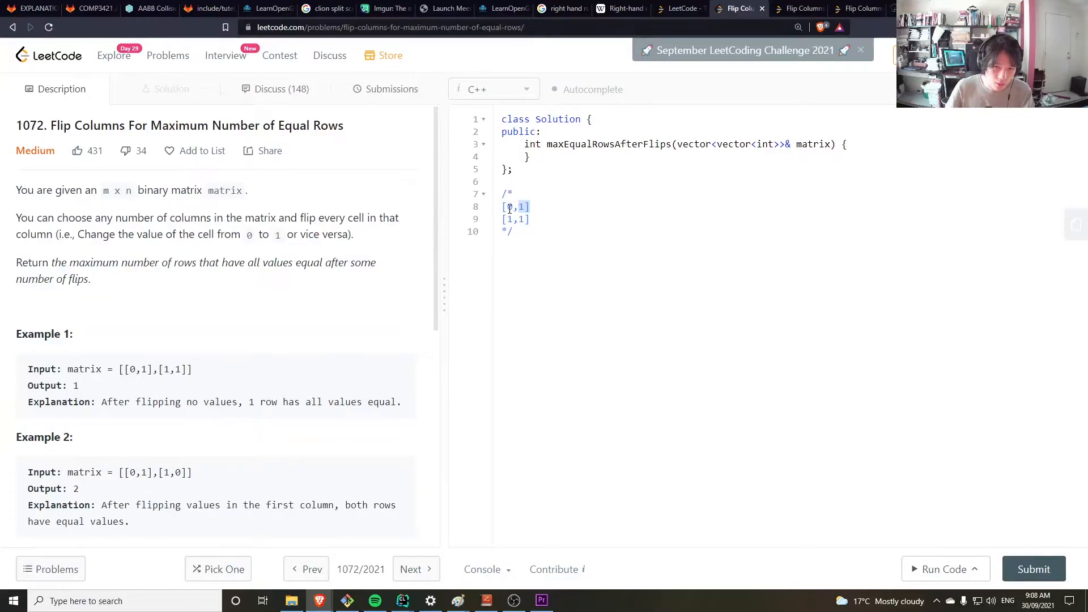
Add matrices [[0,1],[1,0]] and [[0,0,0],[0,0,1],[1,1,0]], the third one row per line.
scroll("down", 3)
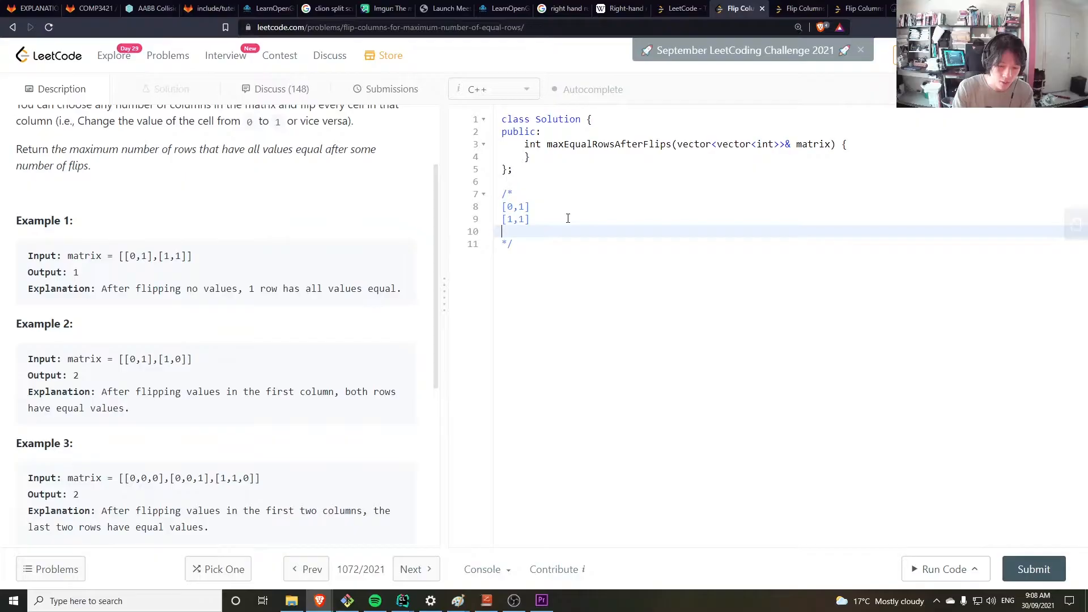
type("[[0,1],[1,0]]")
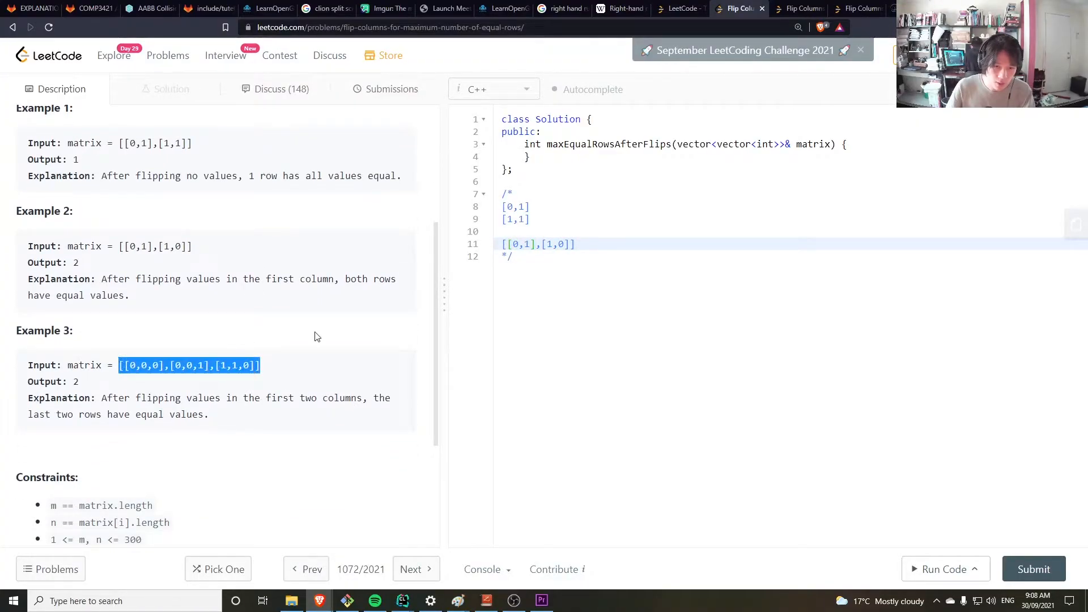
type("[[0,0,0],[0,0,1],[1,1,0]]")
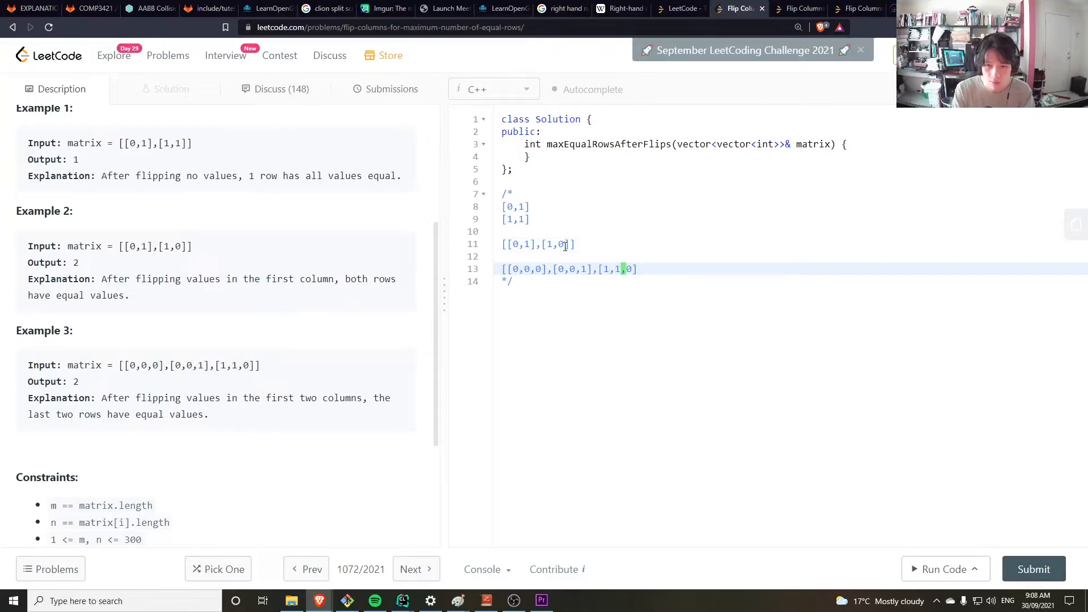
key("Enter")
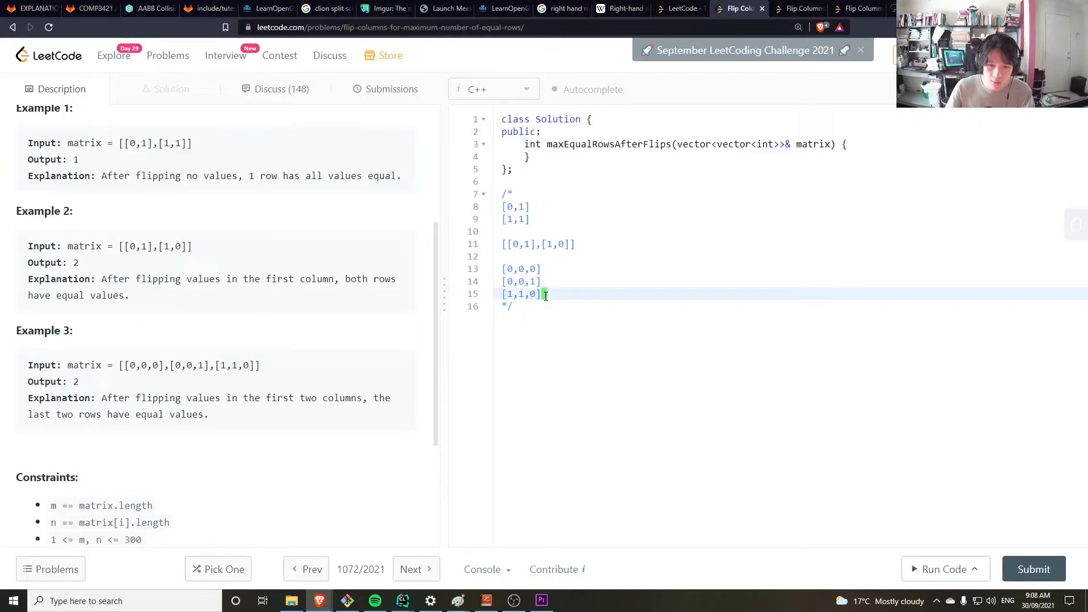
left_click_drag(547, 293, 509, 281)
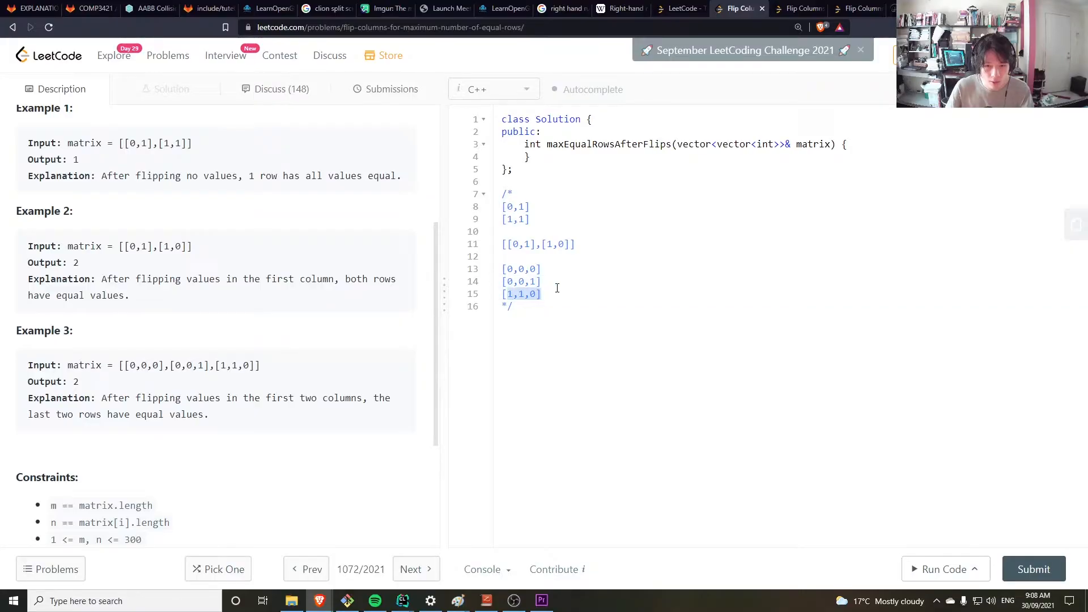
left_click(542, 269)
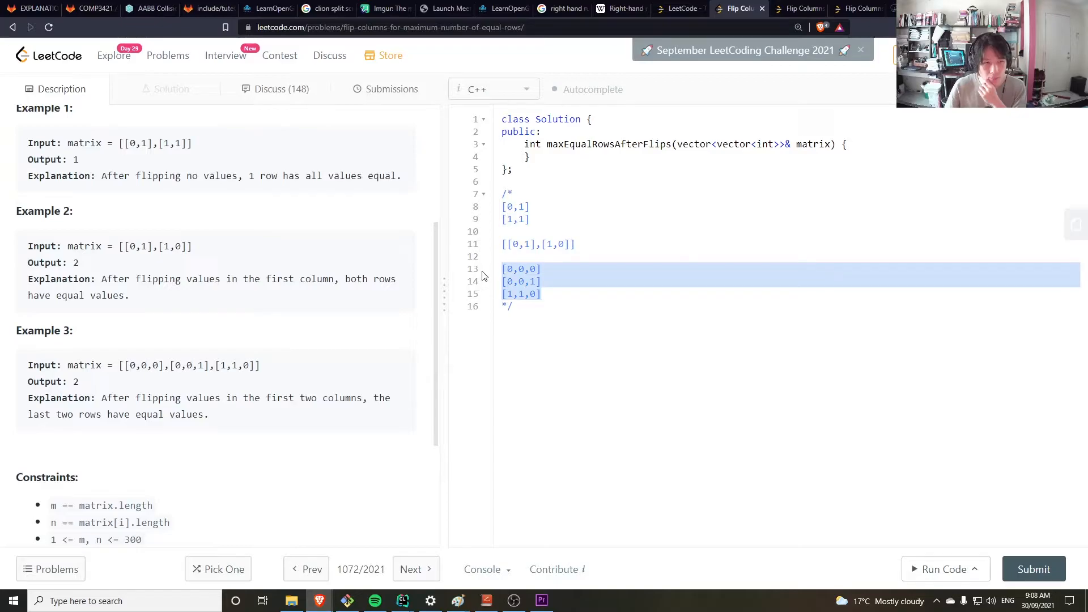
left_click(498, 269)
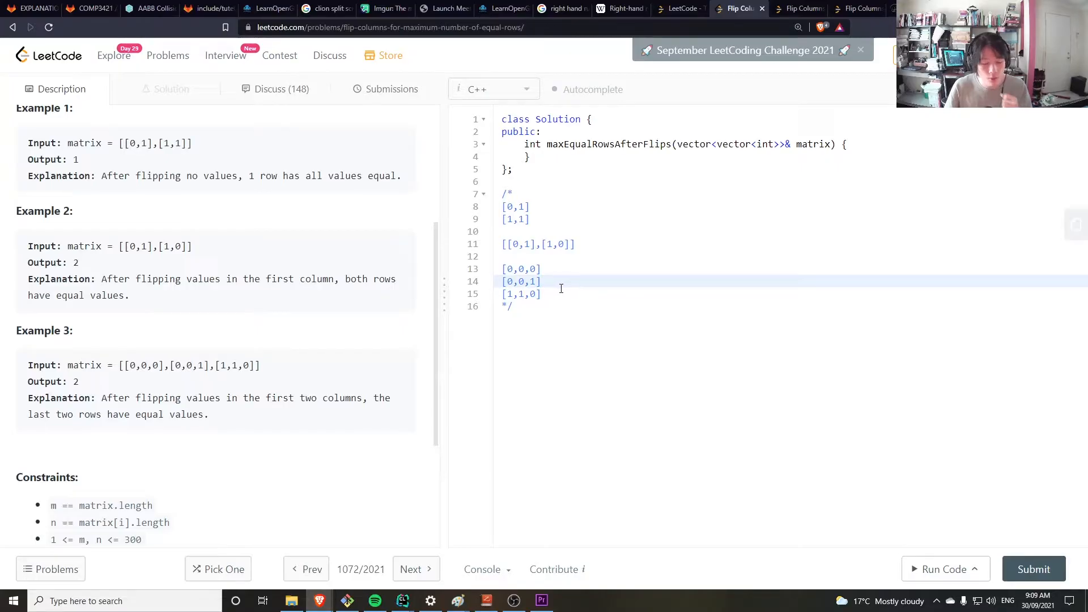
Jot an n^3 complexity note below the matrices, correcting it from n^2, then add blank lines.
key("enter")
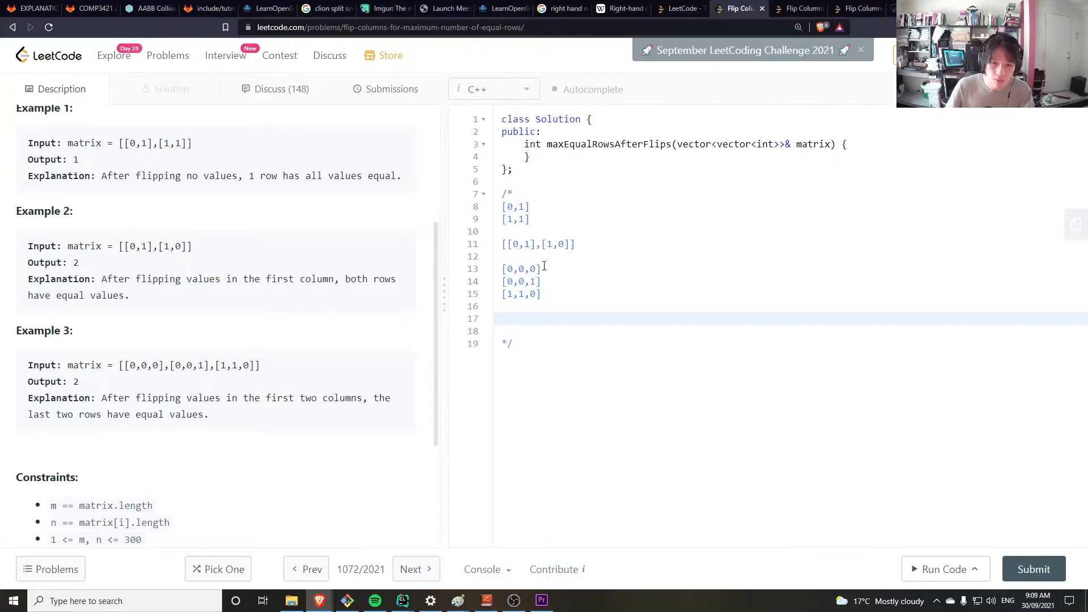
double_click(520, 268)
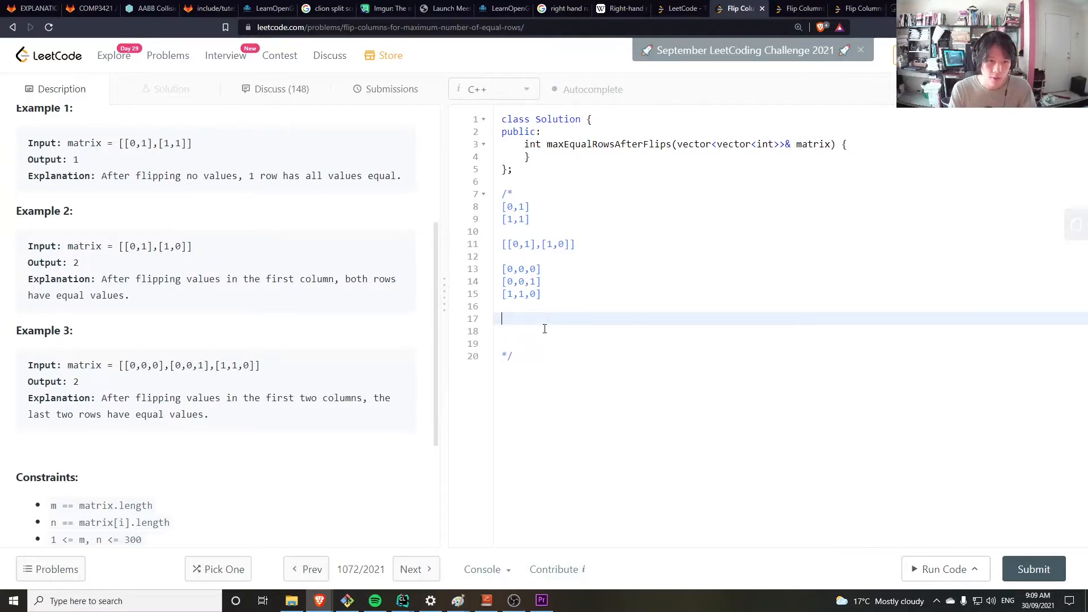
type("n^2")
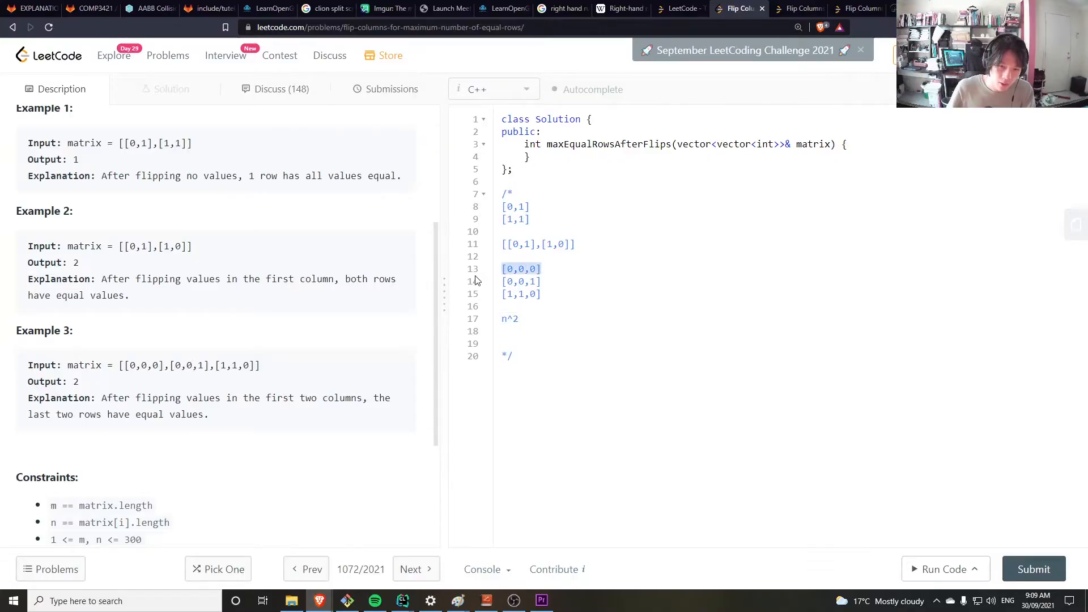
left_click(522, 318)
type("3")
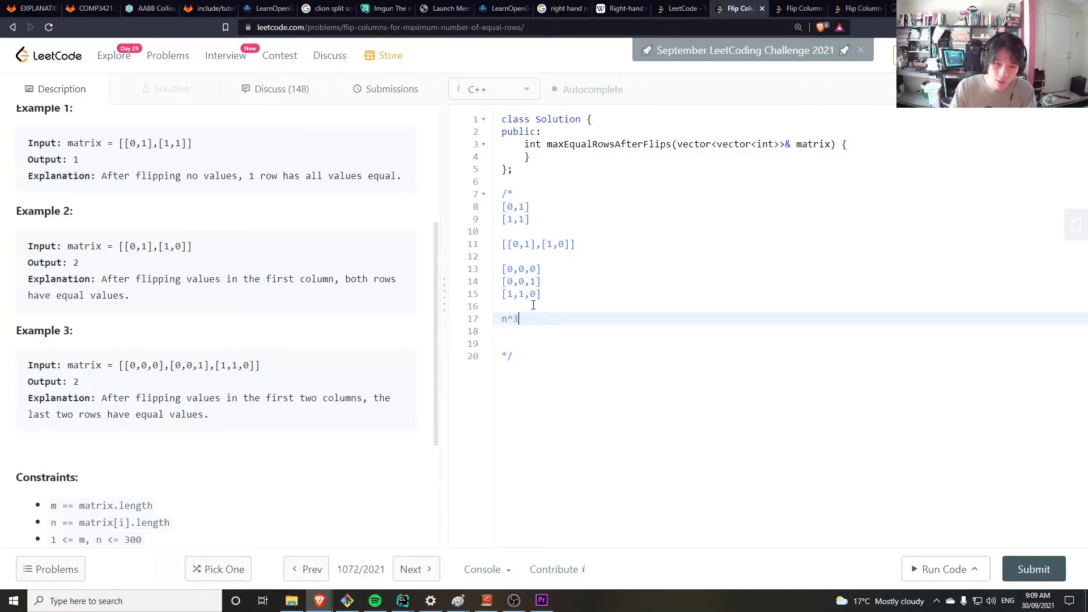
key("Enter")
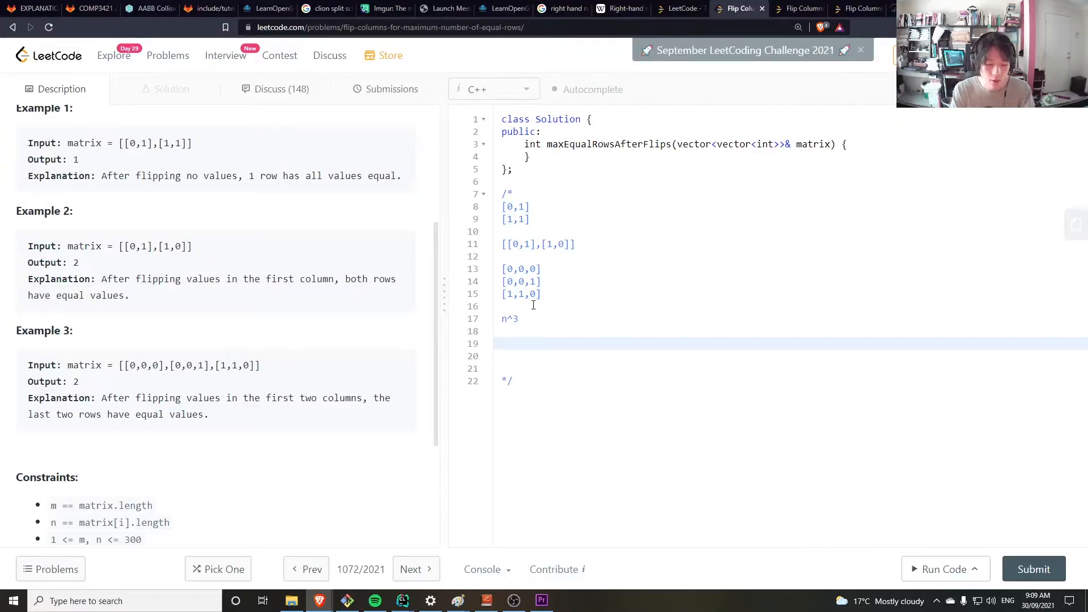
Write the note map<vector<int>,int> under n^3, replacing the initial unordered_map.
type("un")
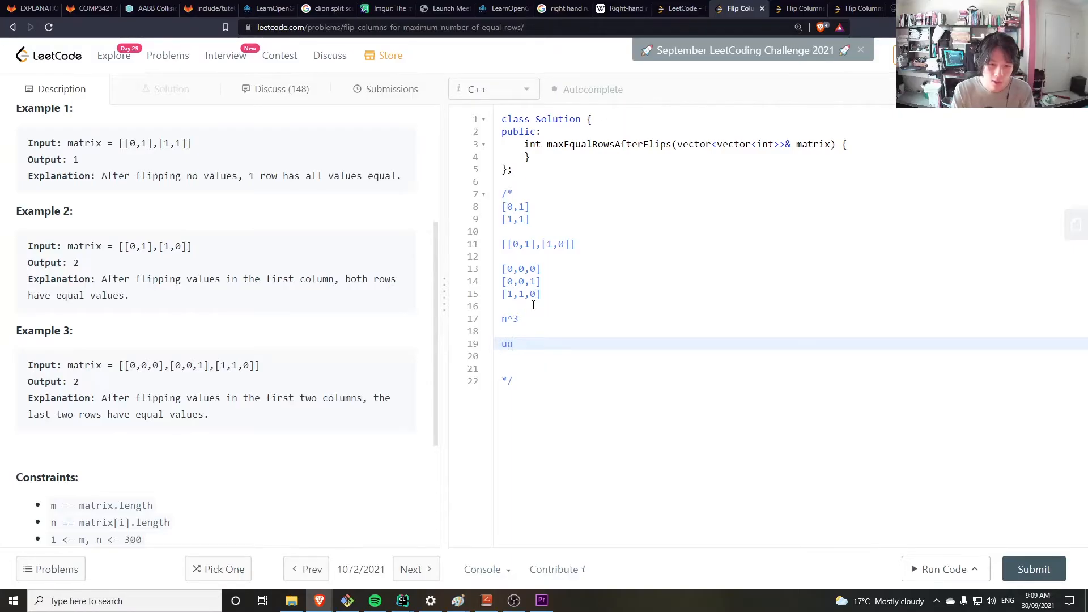
type("ordered_ma")
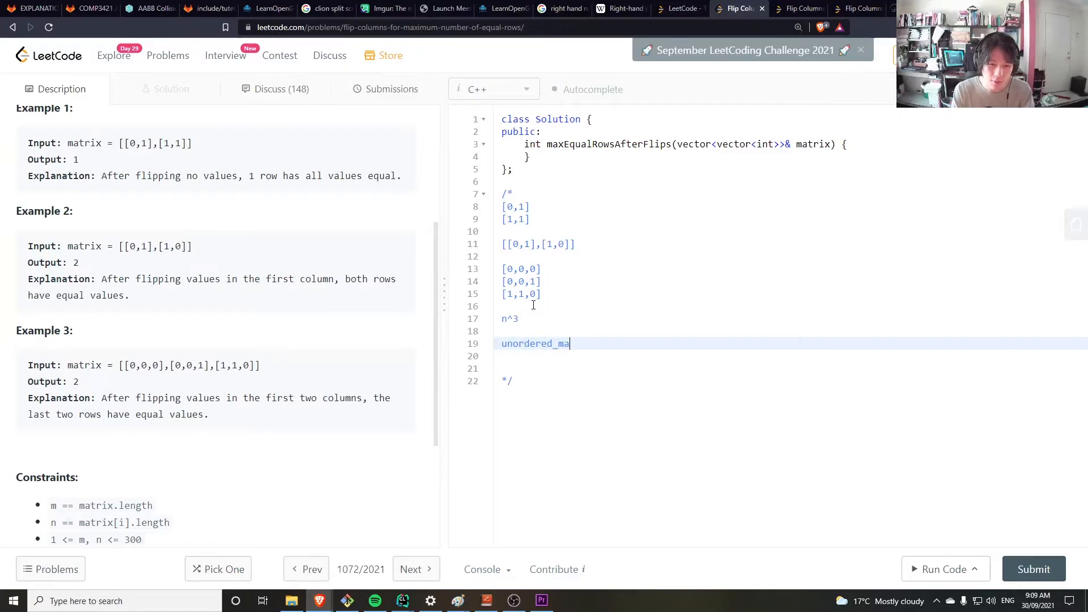
type("p")
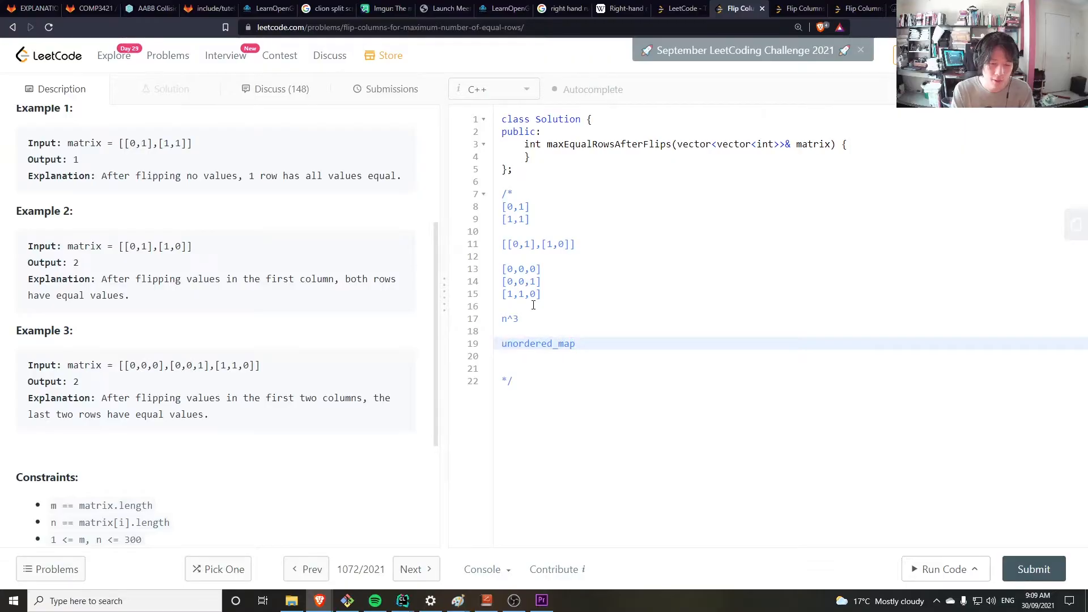
double_click(537, 343)
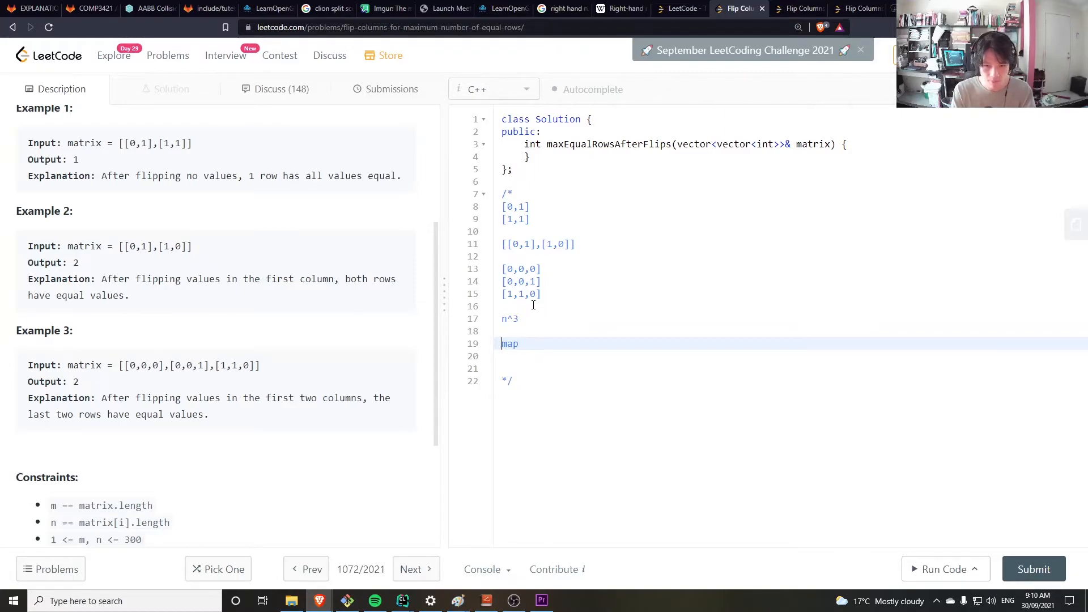
left_click(509, 319)
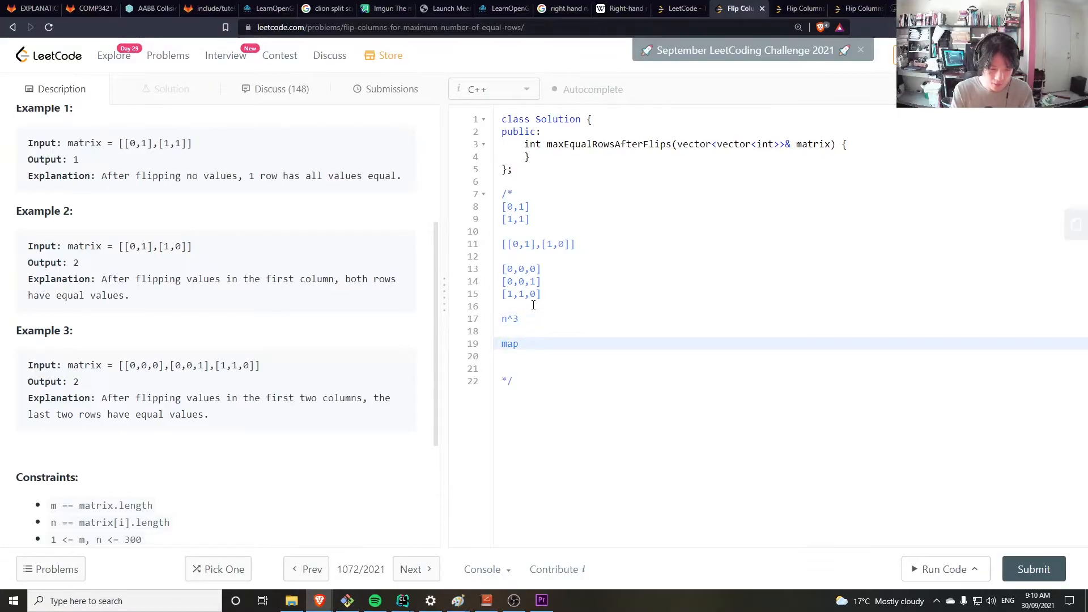
type("<")
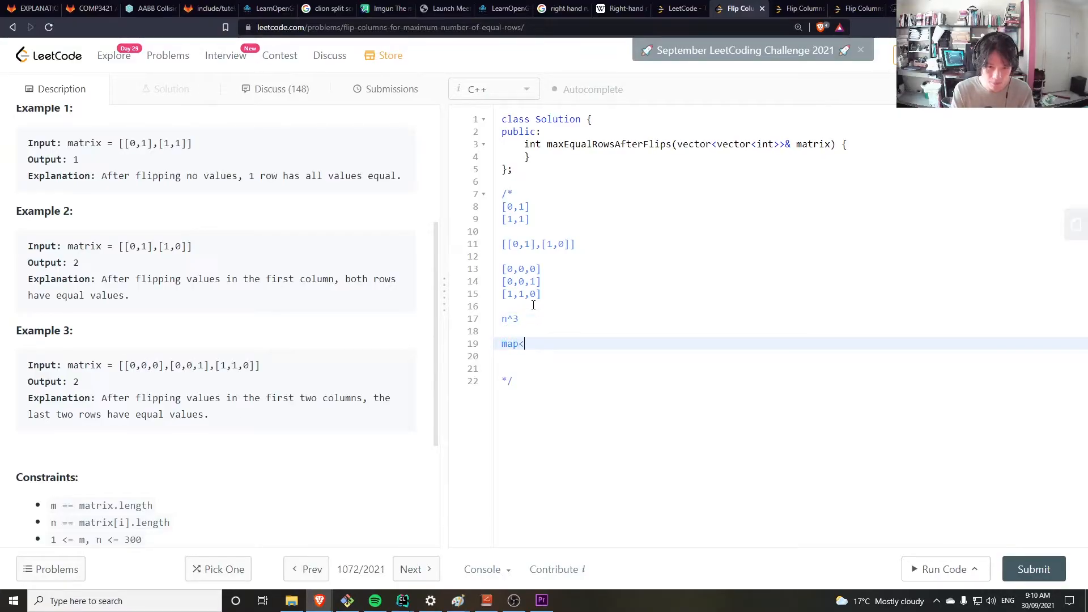
type("vector")
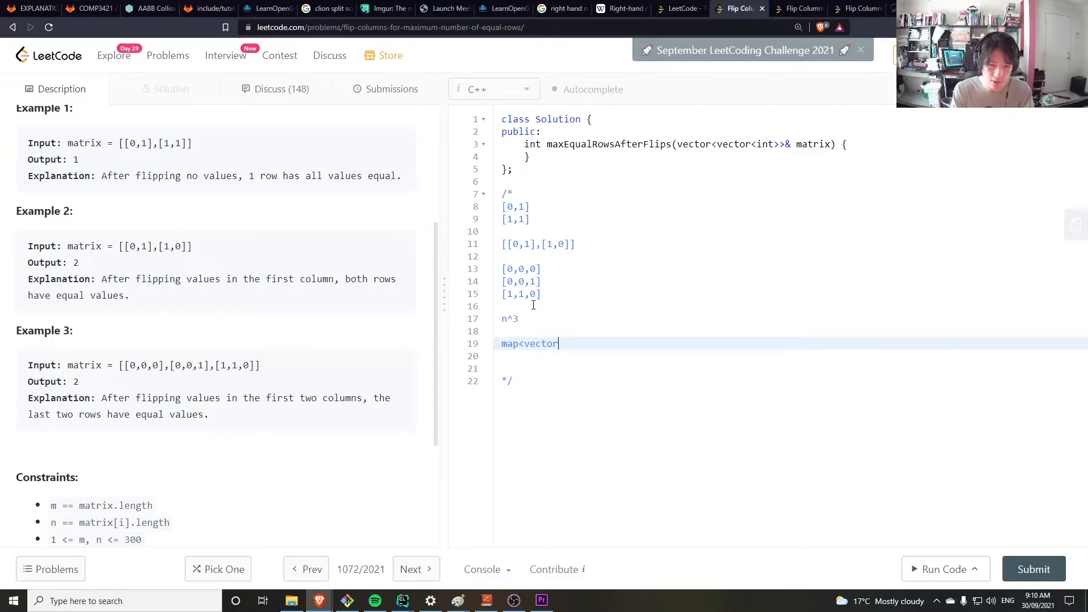
type("<int>")
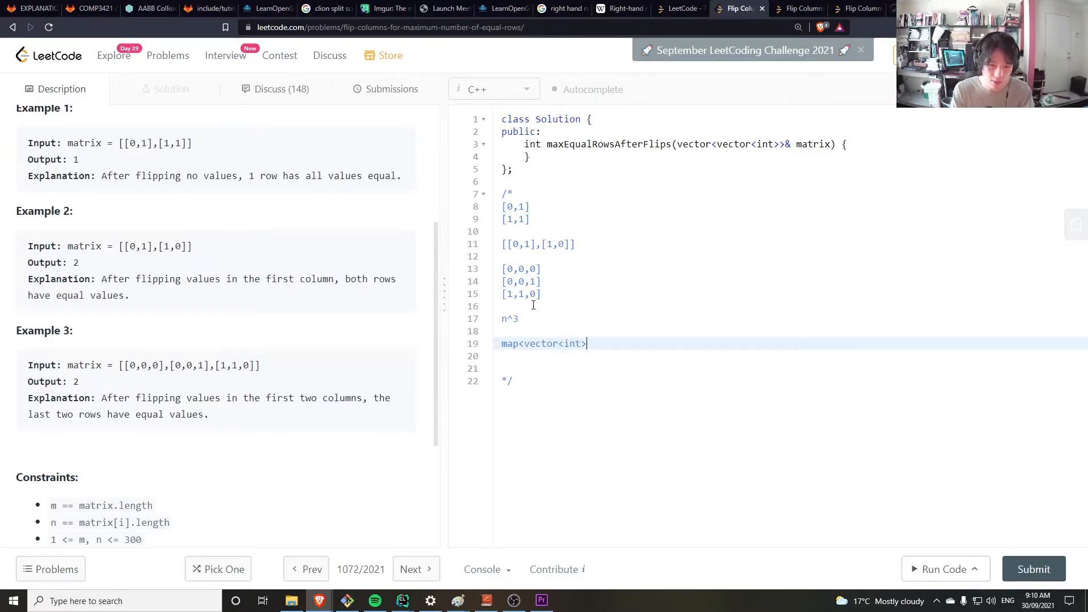
type(",")
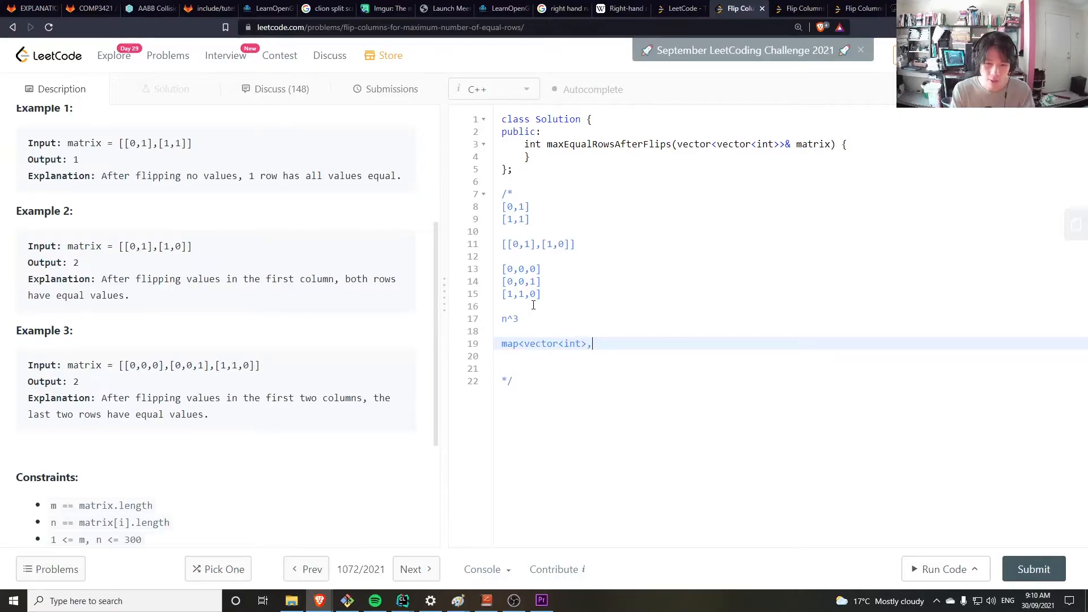
type("int>")
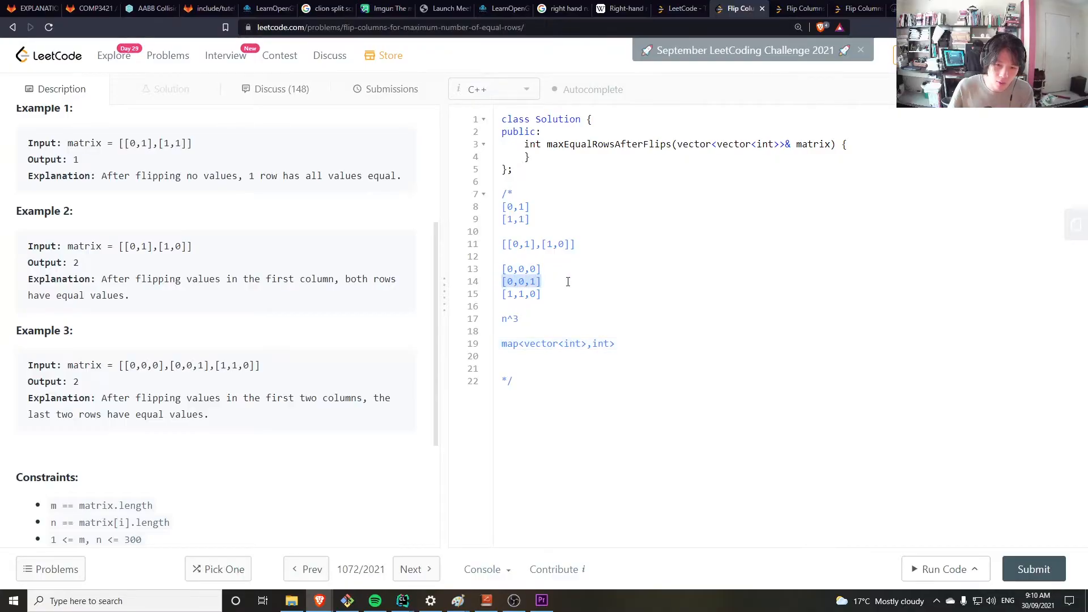
left_click(531, 268)
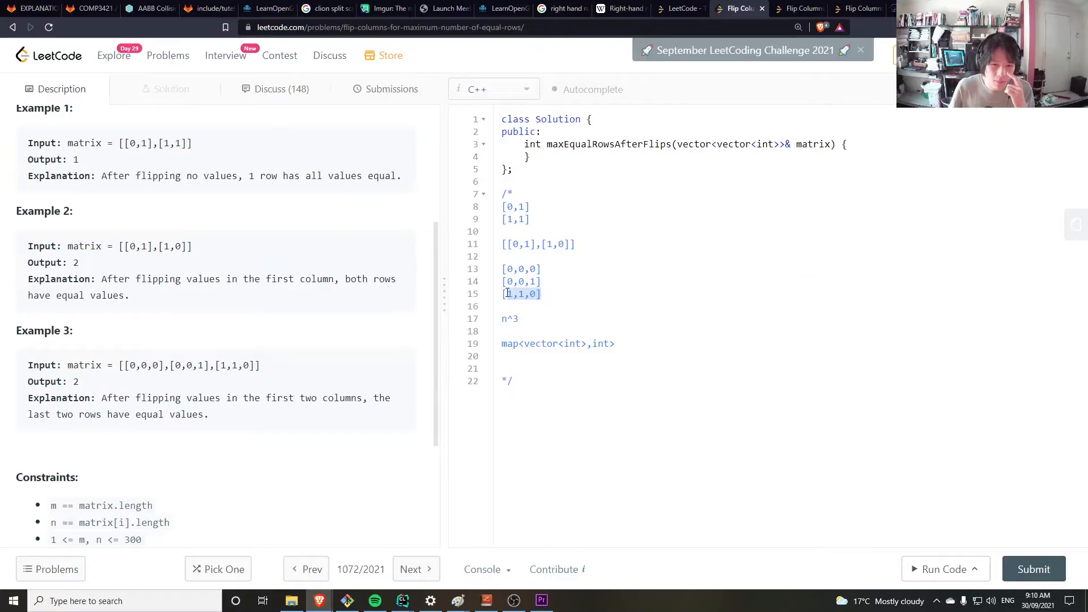
left_click(504, 293)
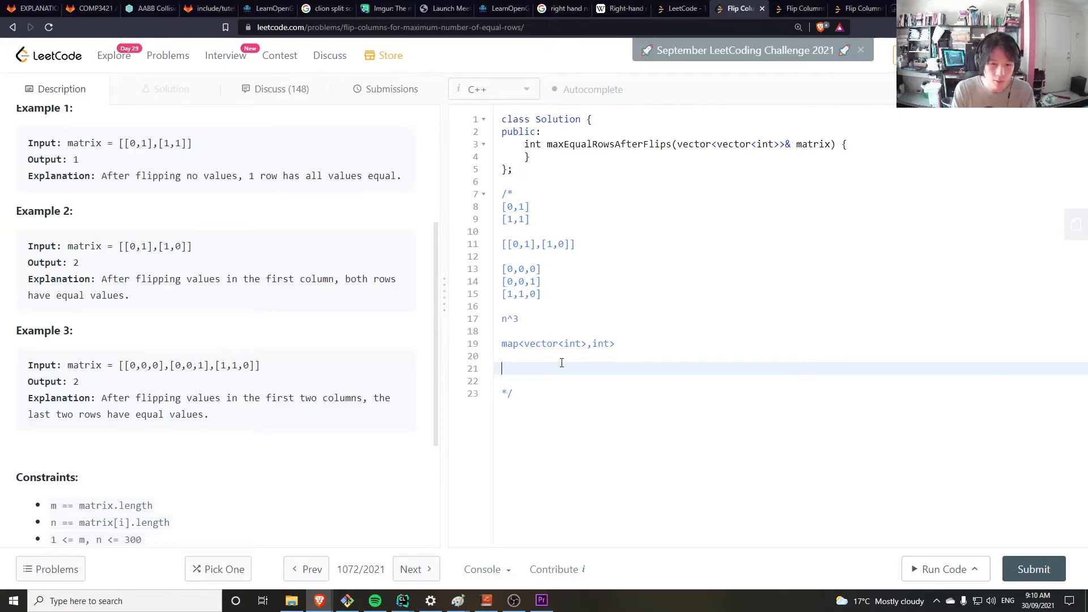
Add the notes n^2*log(n) and n^2 beneath the map line.
type("n")
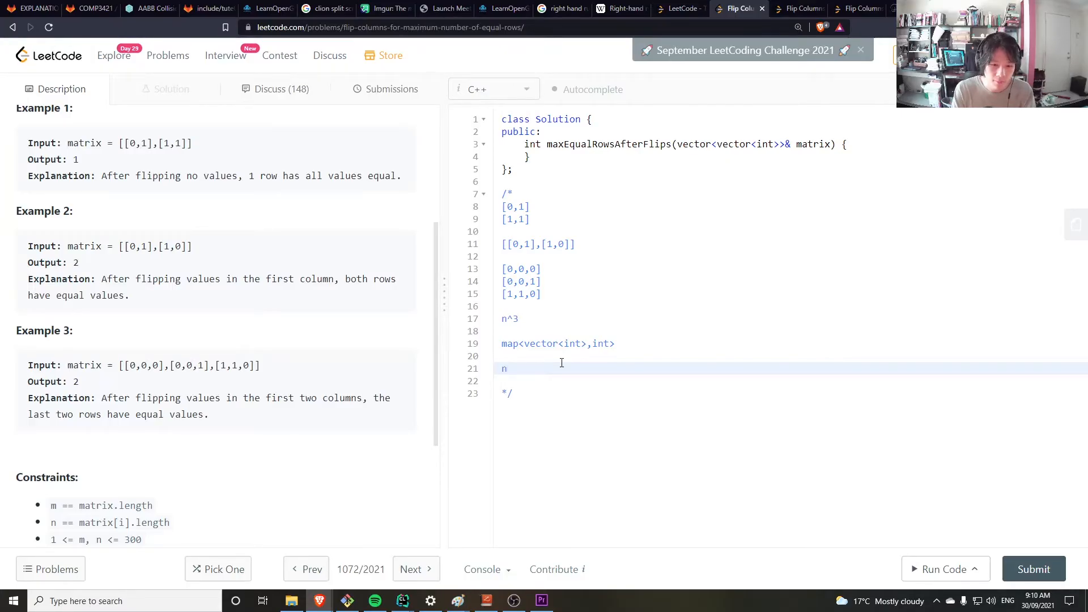
type("*")
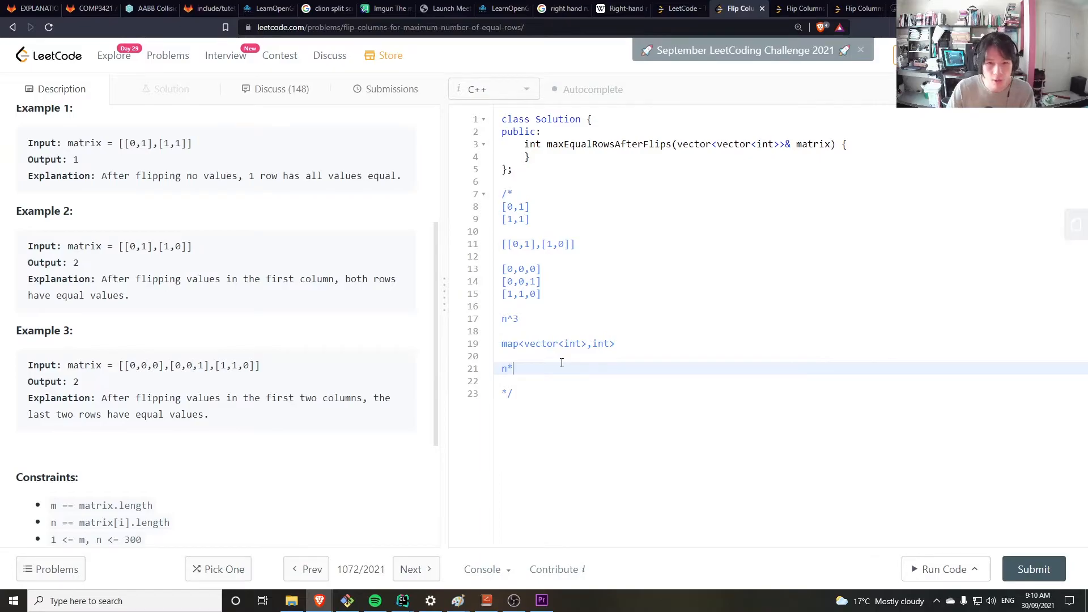
mouse_move(559, 360)
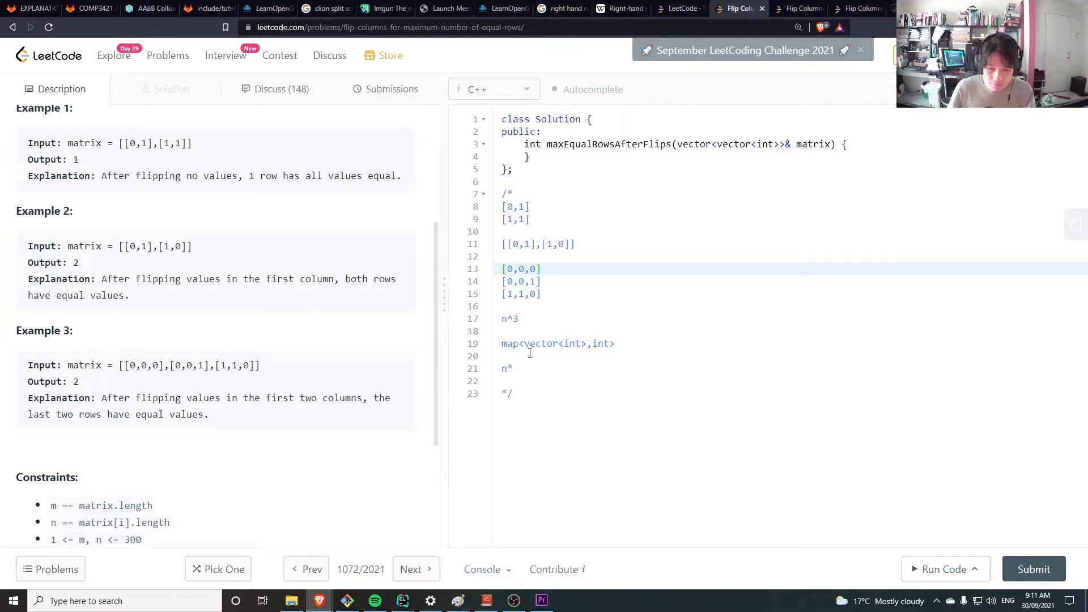
left_click(513, 368)
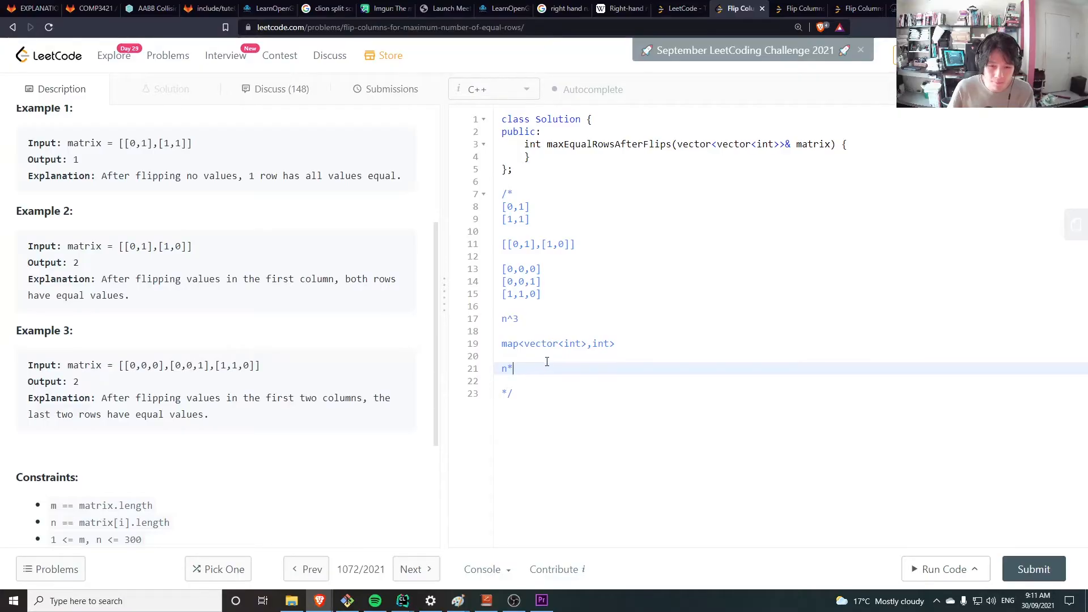
mouse_move(510, 343)
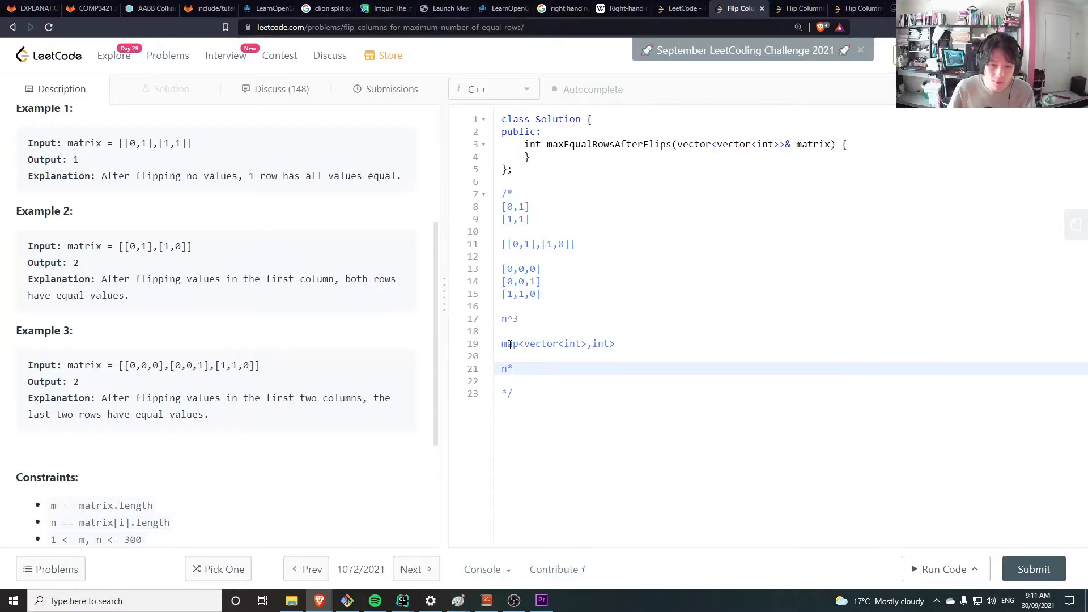
left_click_drag(502, 343, 616, 343)
type("n")
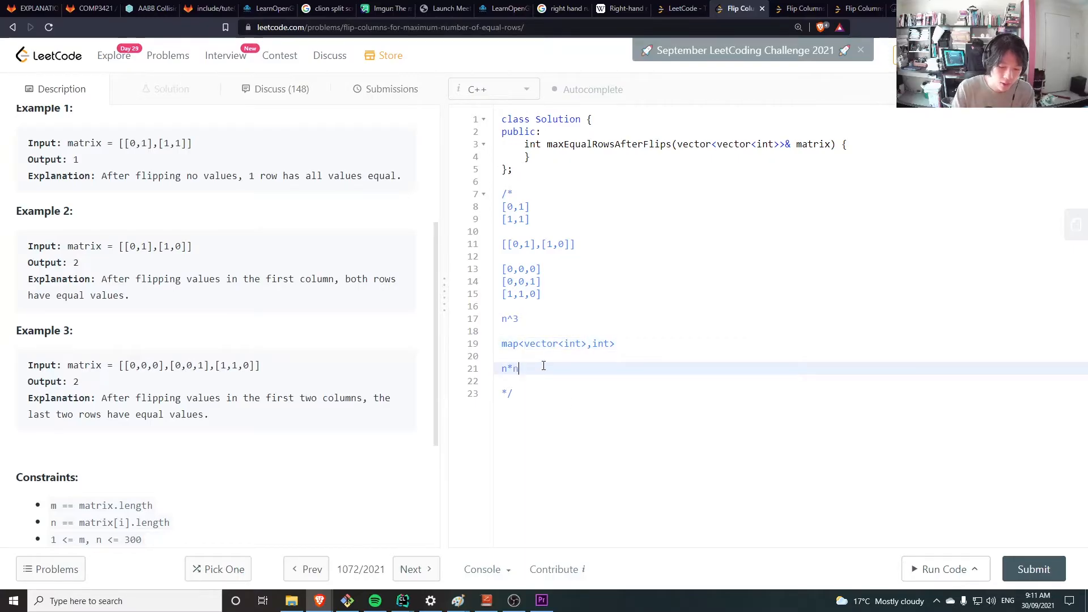
type("*1")
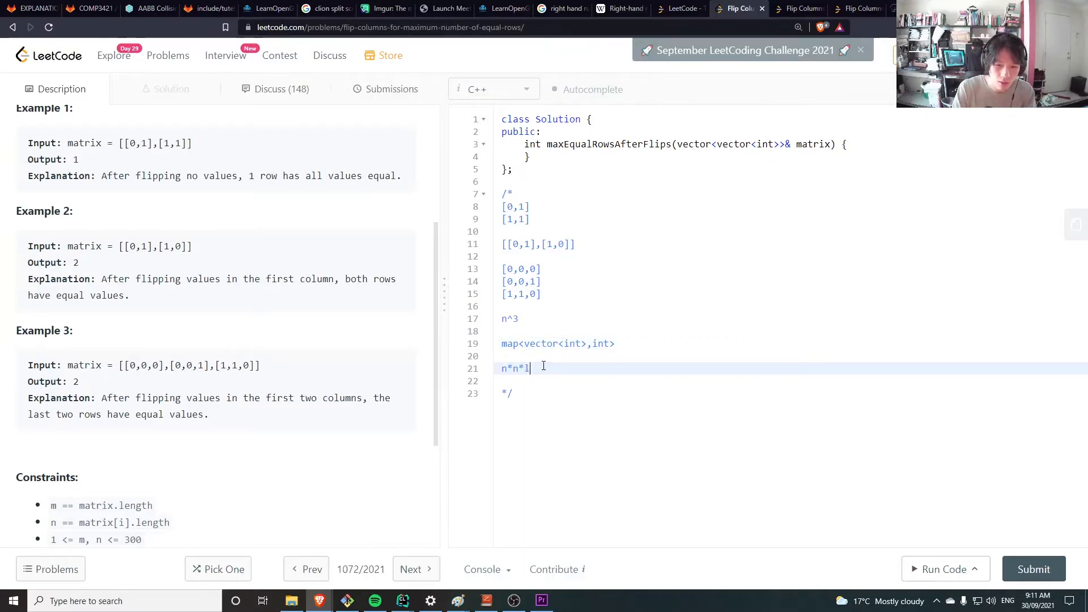
type("og(n)")
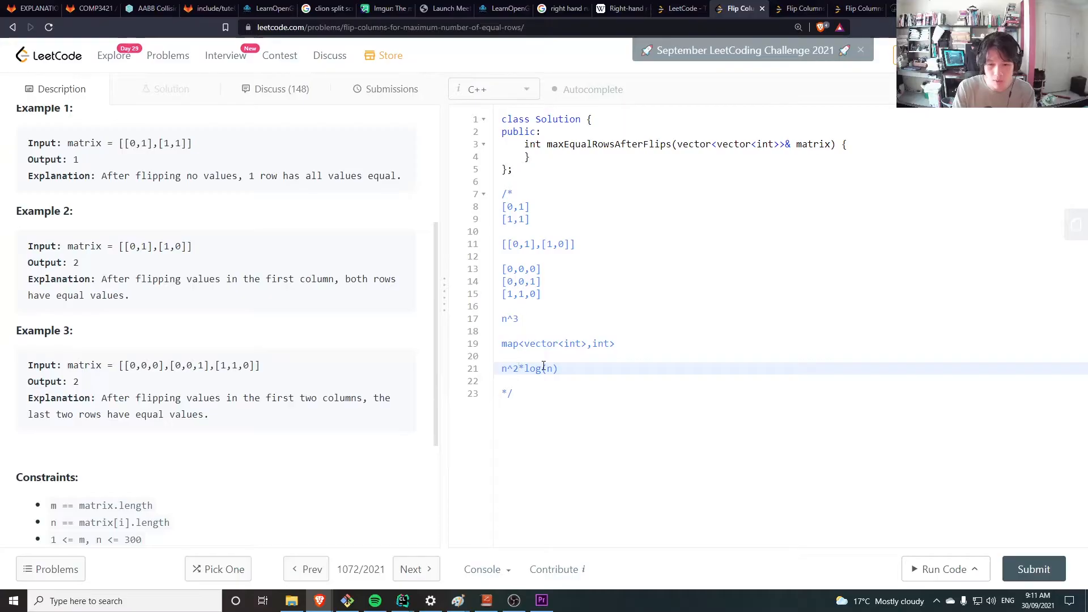
double_click(513, 368)
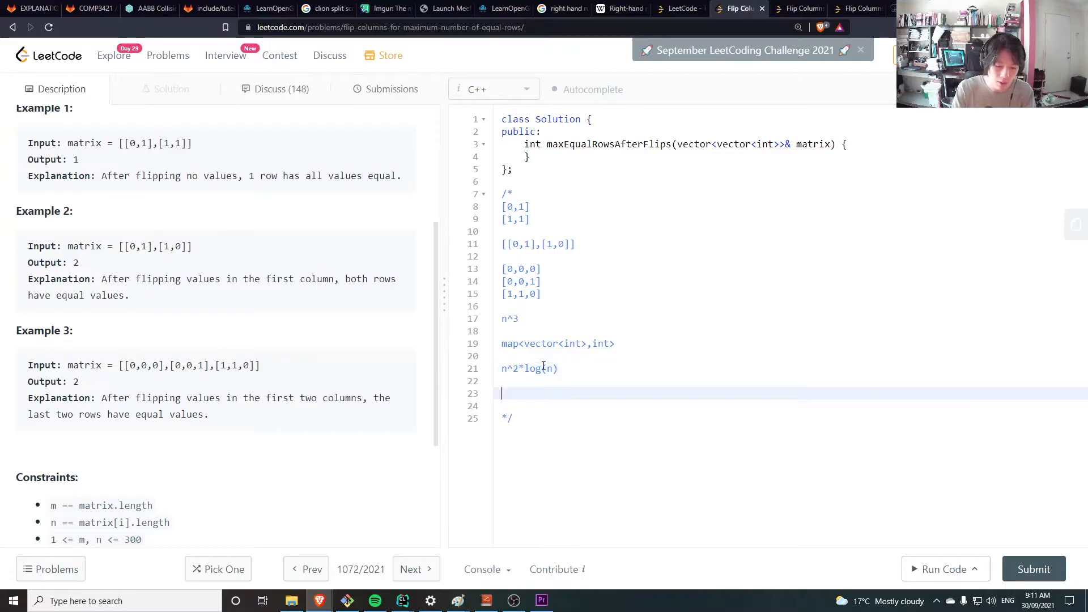
type("n^2")
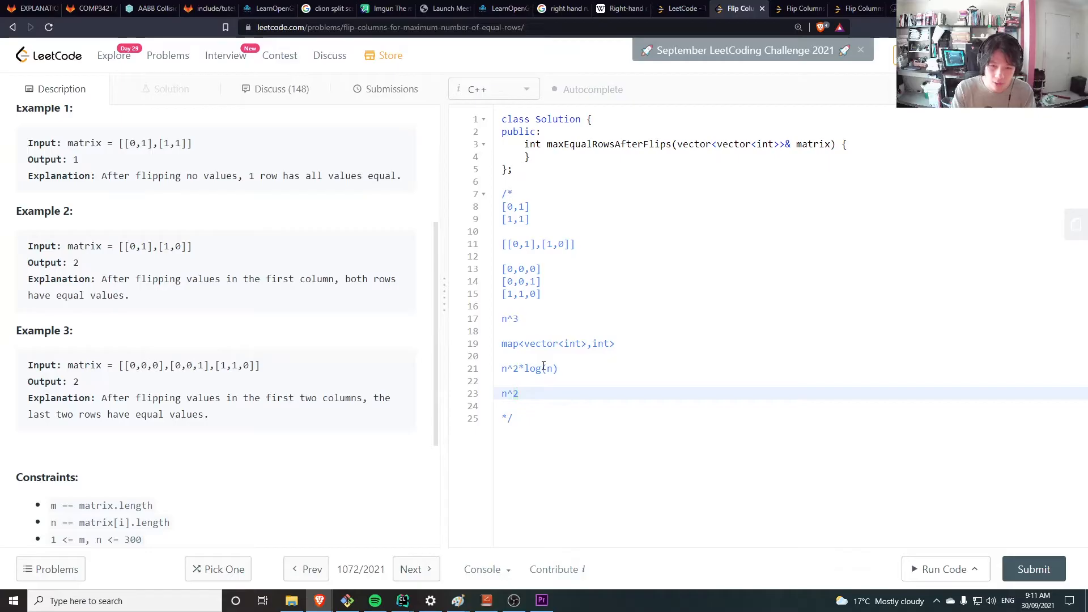
key("enter")
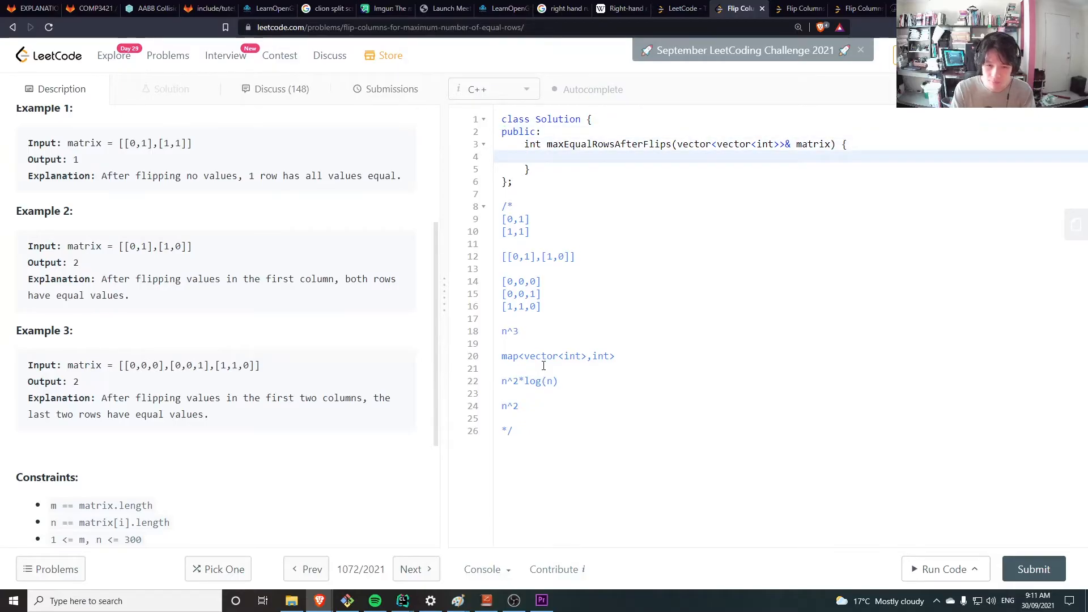
Declare map<vector<int>, int> m and open for(auto& row : matrix) declaring vector<int> v.
type("map<vec")
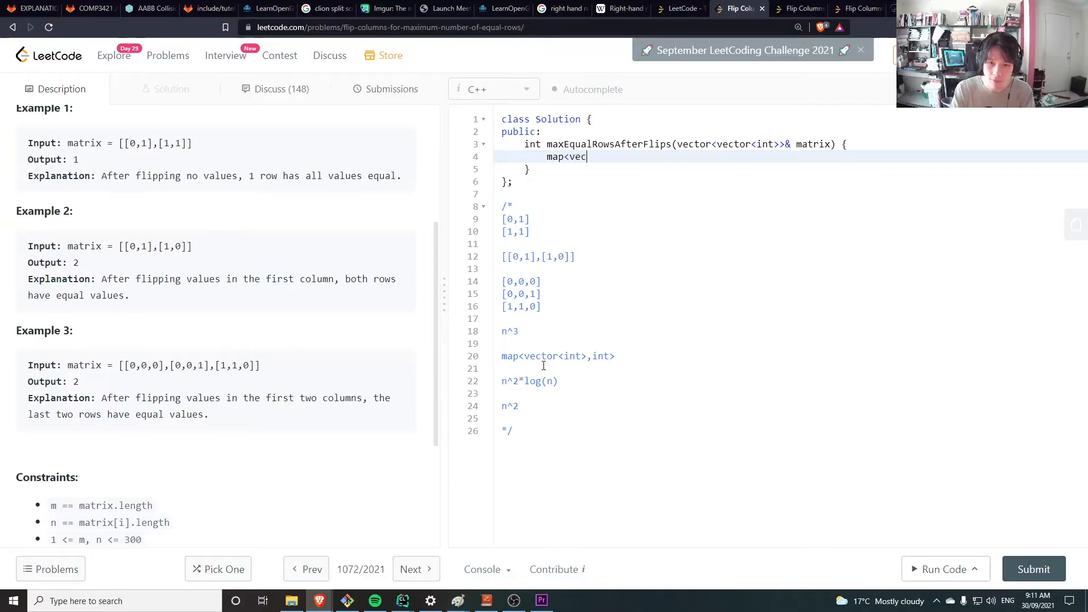
type("tor<int>,")
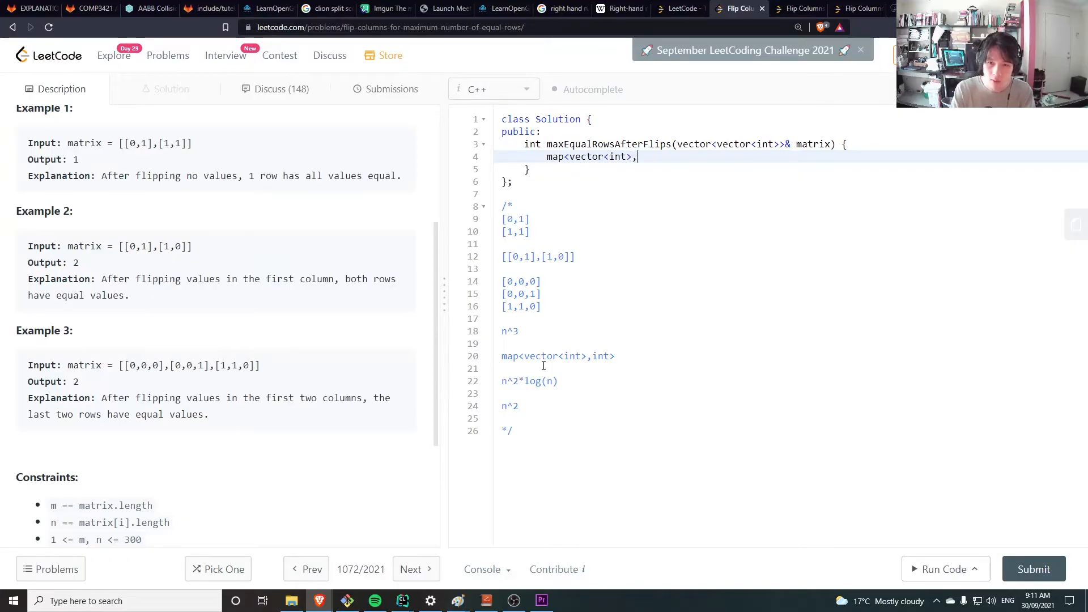
type("int>")
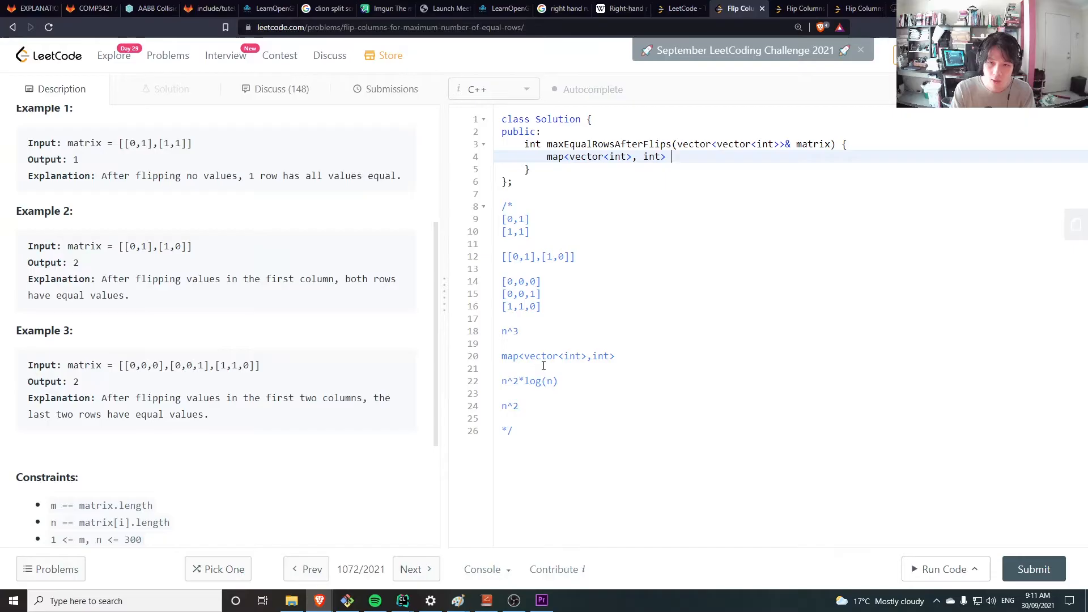
type("map;")
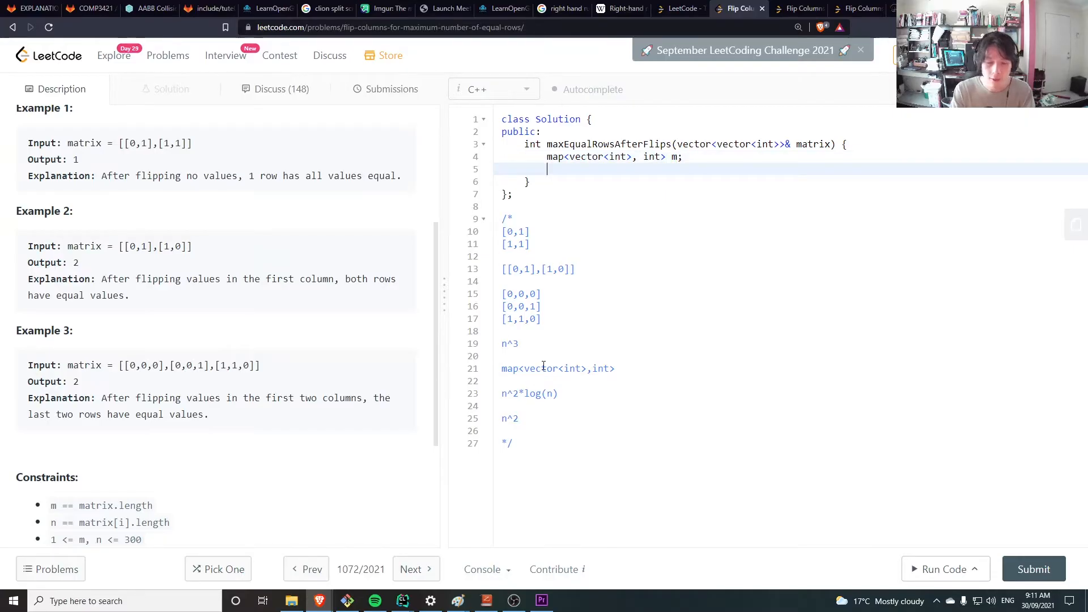
type("for(")
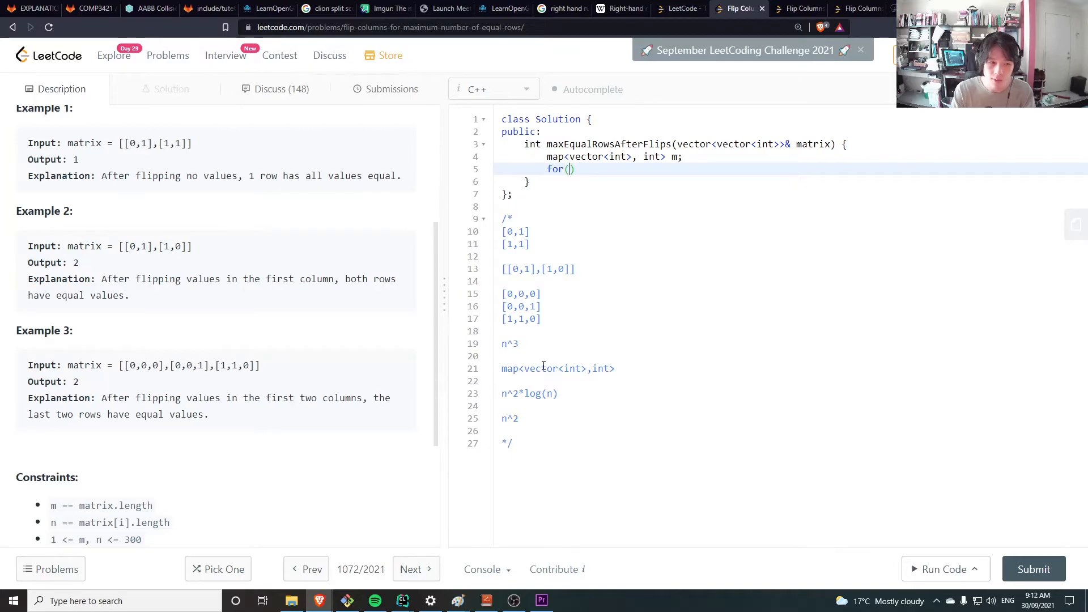
type("auto")
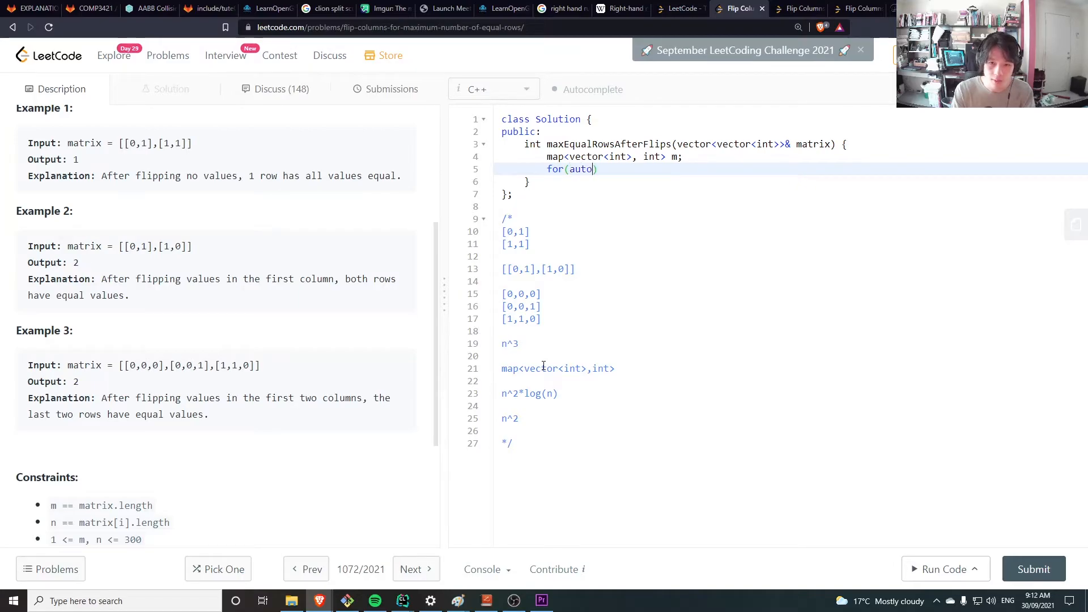
type("& v :")
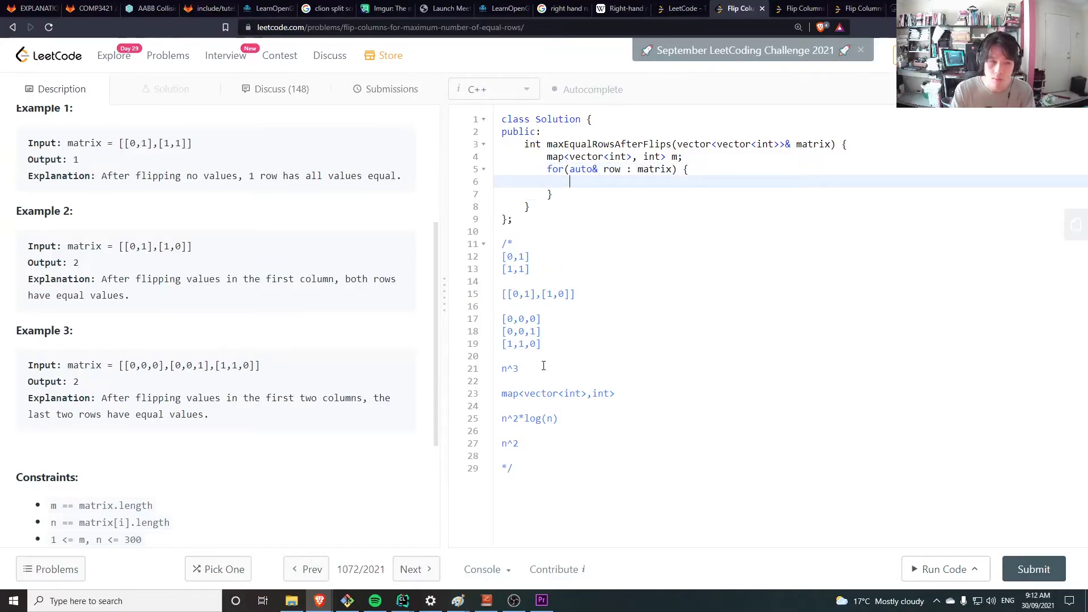
type("ve")
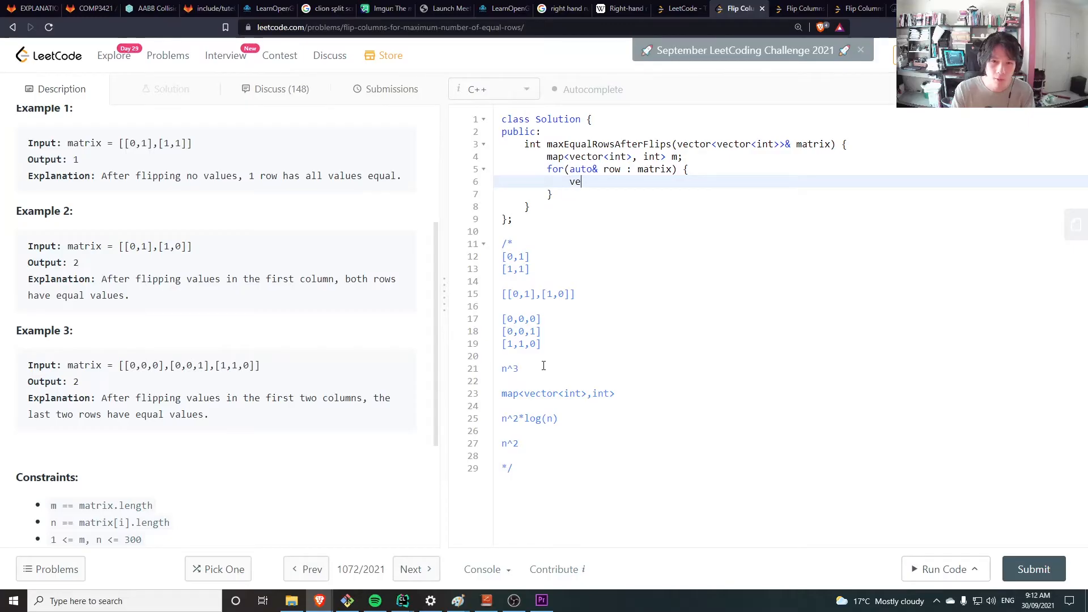
type("ctor<in")
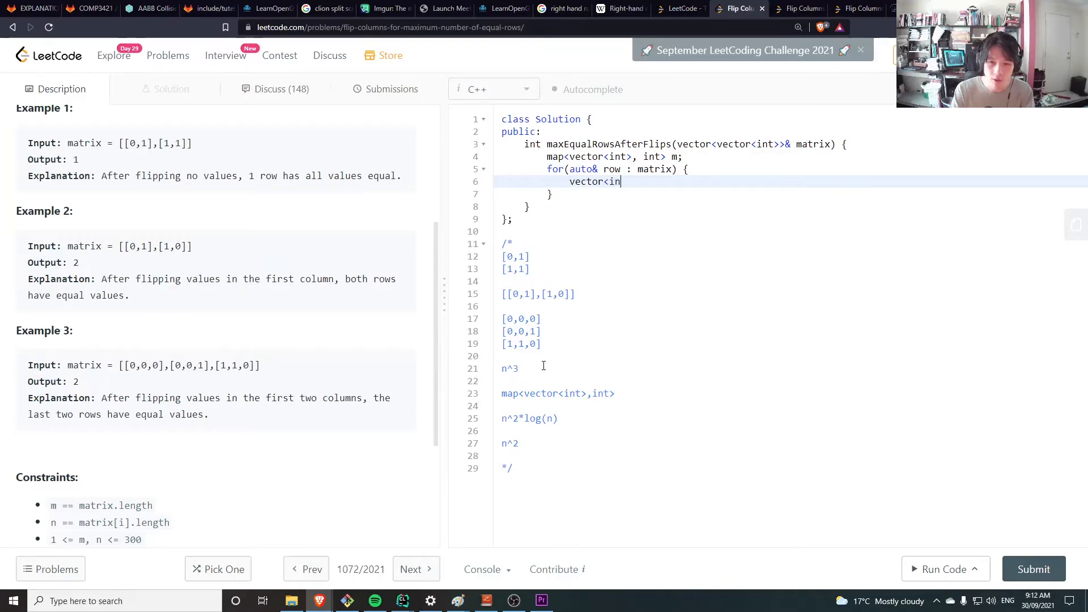
type("t> v;")
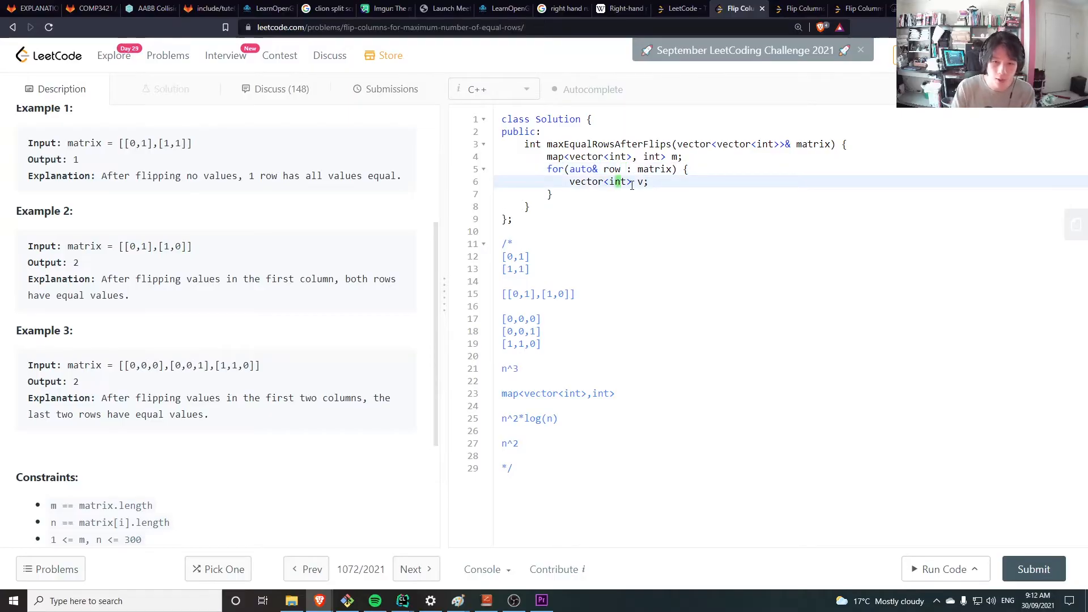
Copy row into v when row[0] is set with if(row[0]) v = row;.
key("enter")
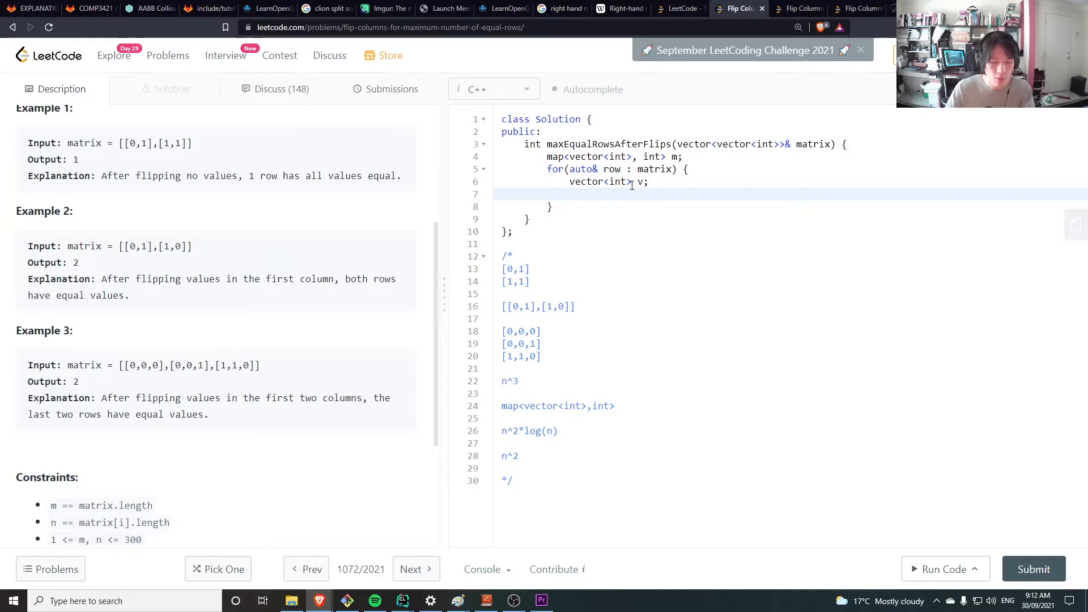
double_click(520, 331)
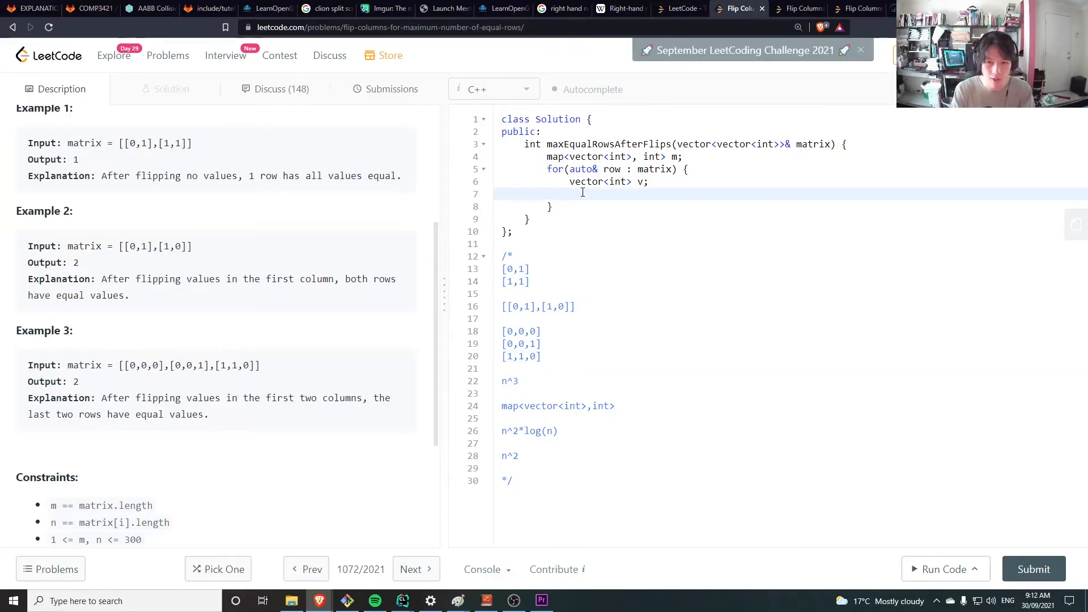
type("if(r")
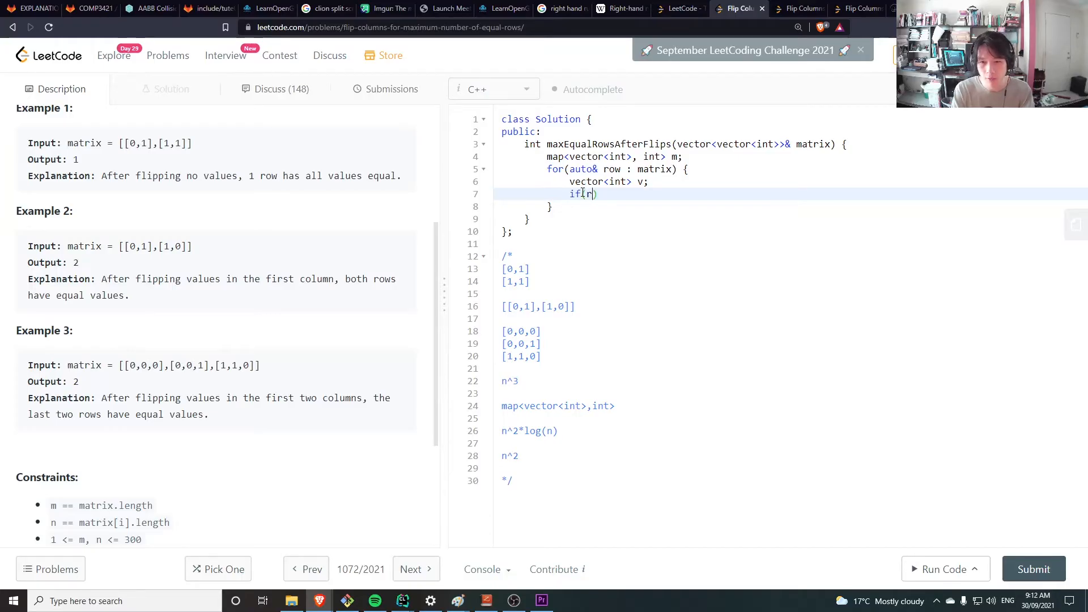
type("ow[0]")
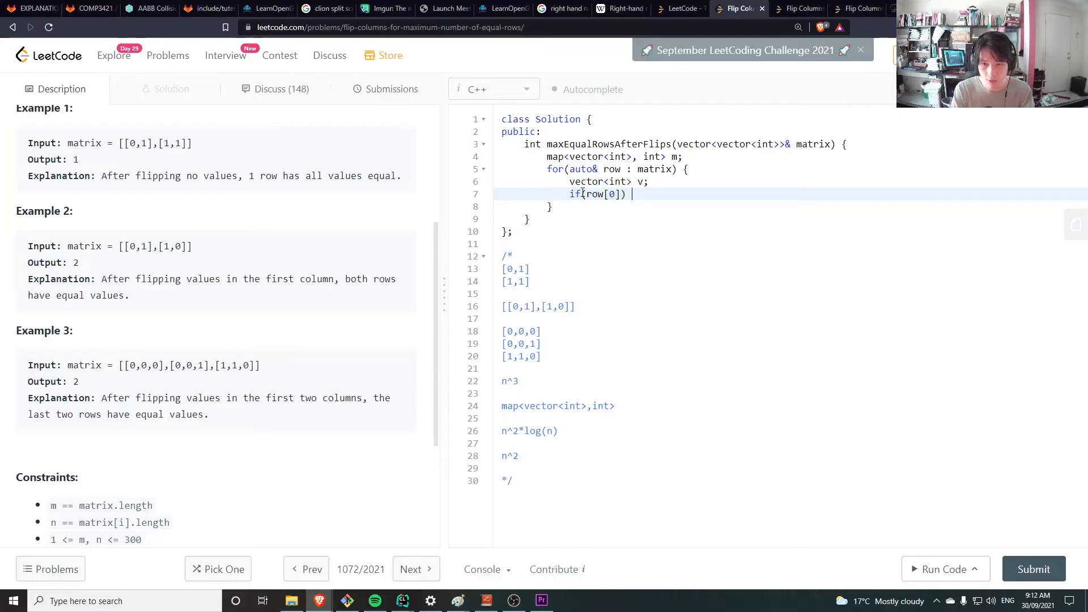
type("v = row;")
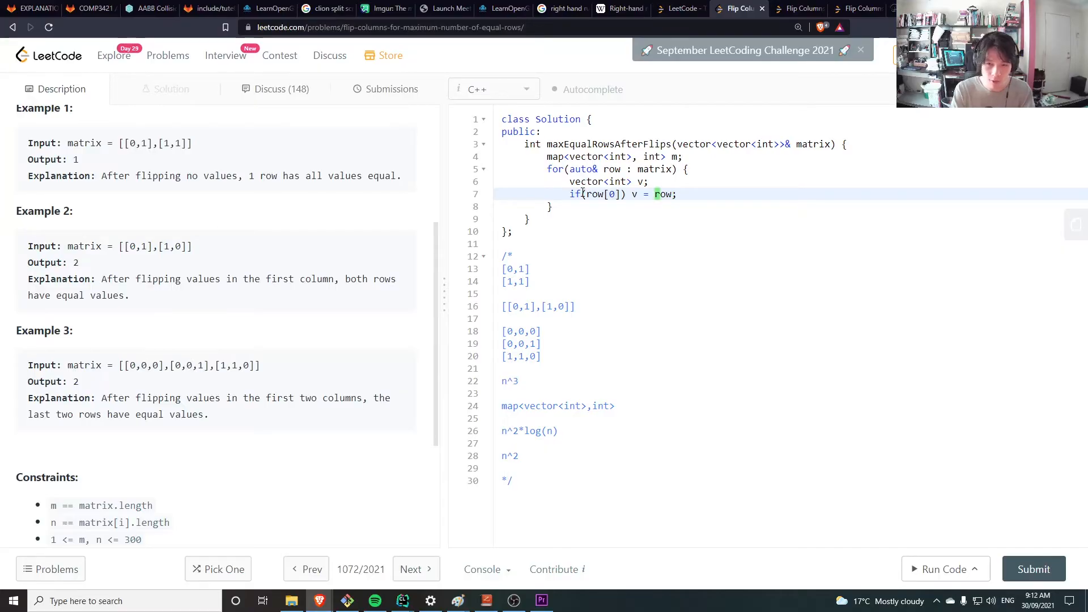
Add an else loop over row that pushes each element XOR 1 into v.
type("else for(")
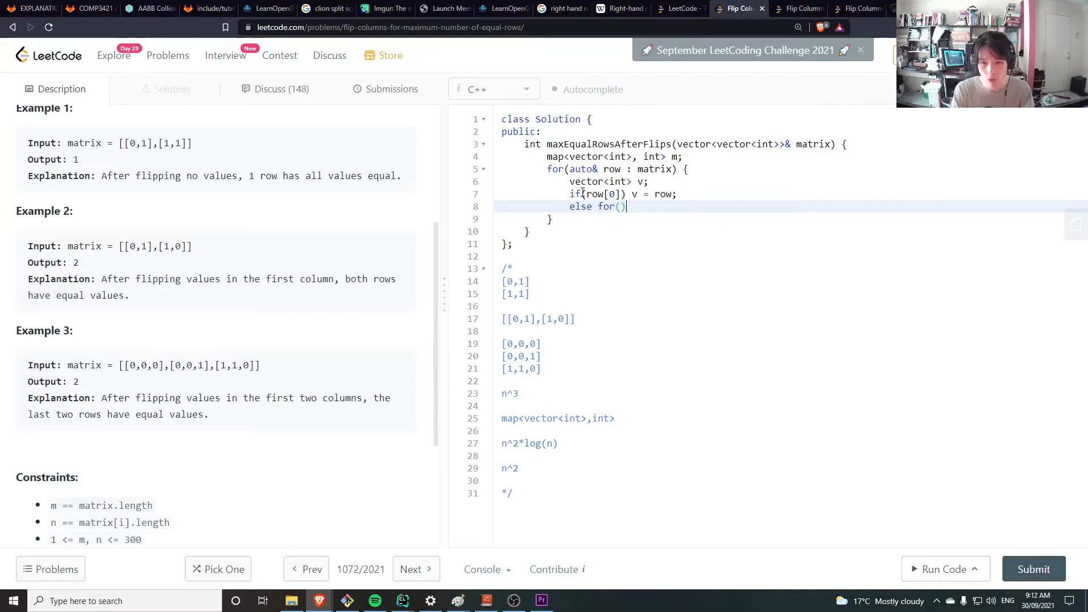
type("int i =")
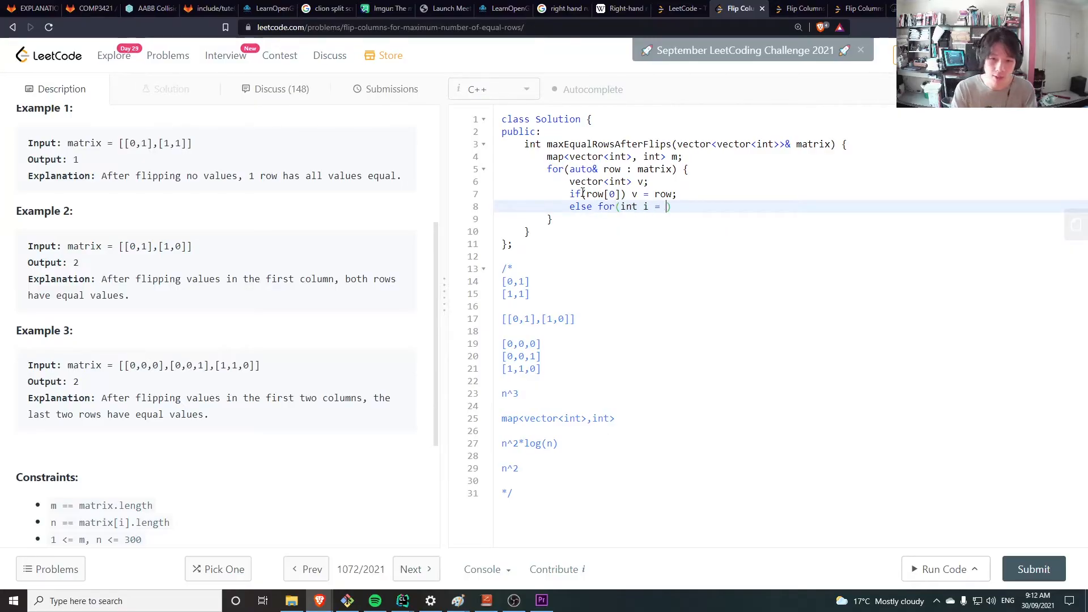
type("0; i")
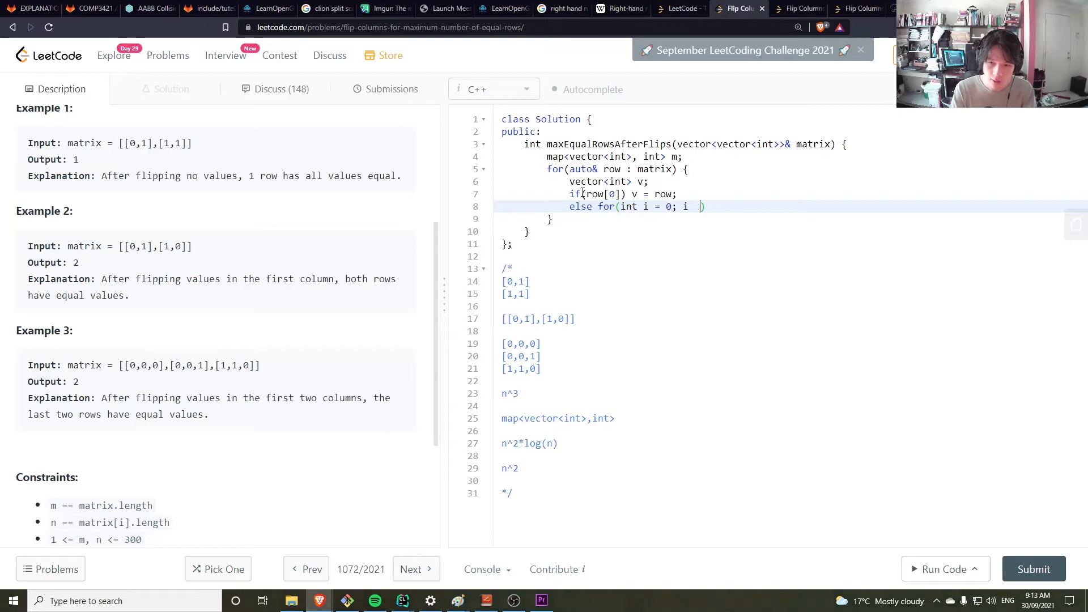
type("<")
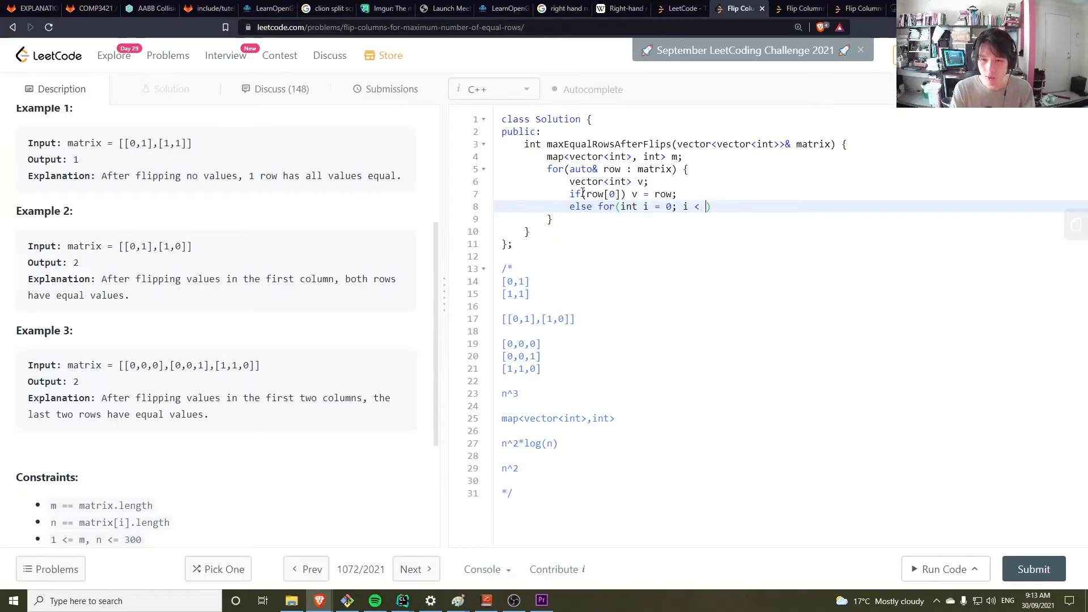
type("row.size()")
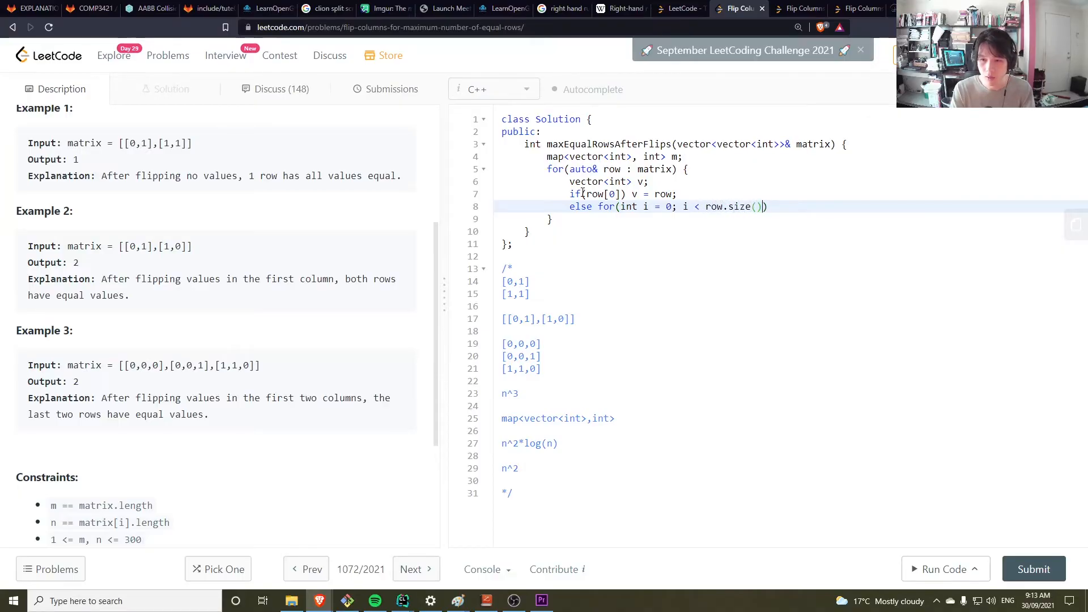
type("; ++i)")
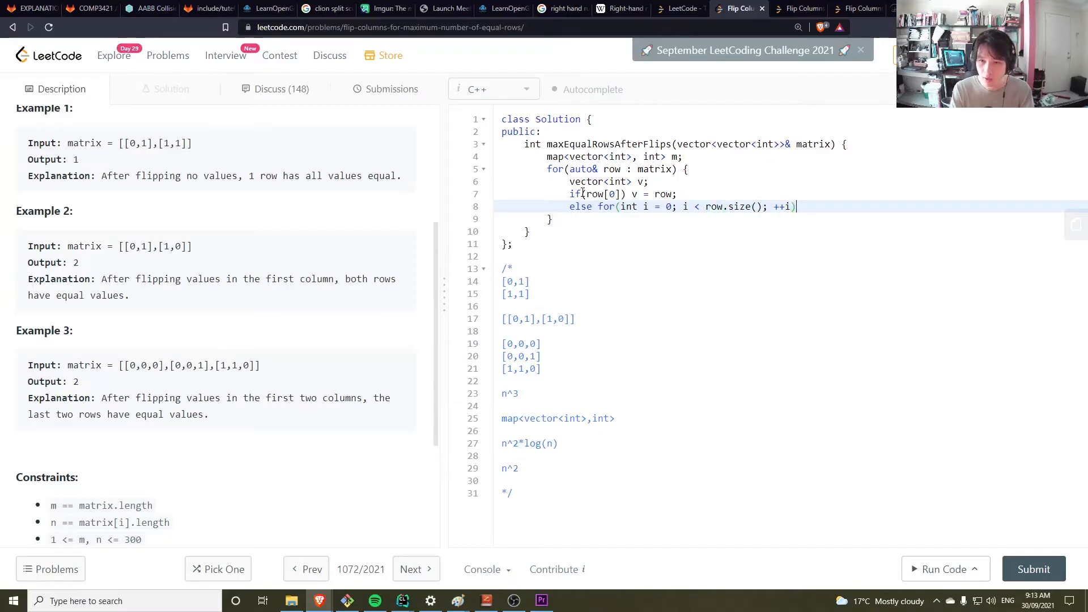
type("v.push_b")
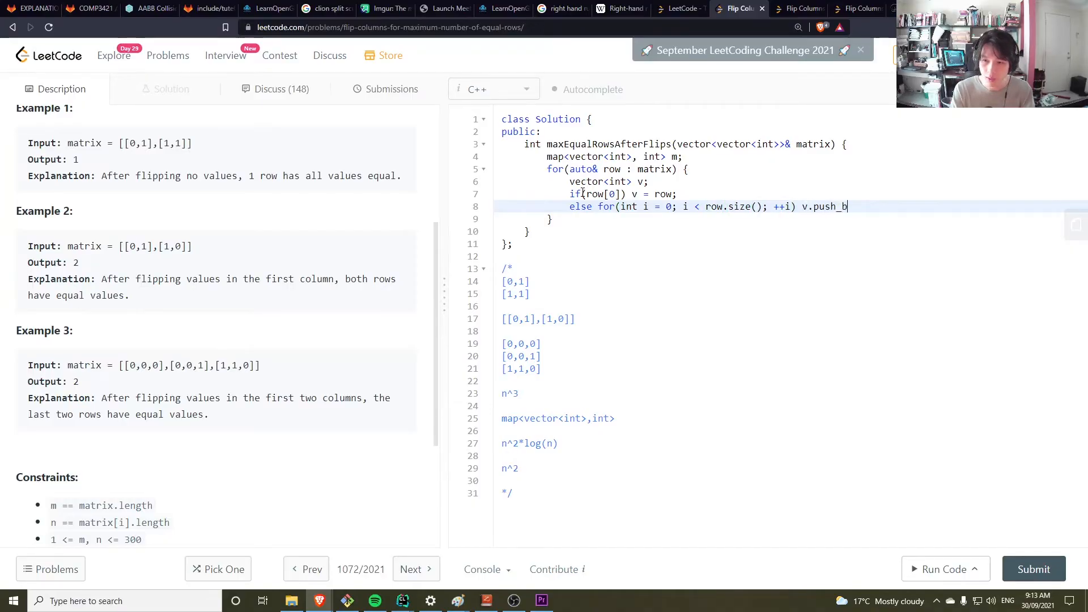
type("ack();")
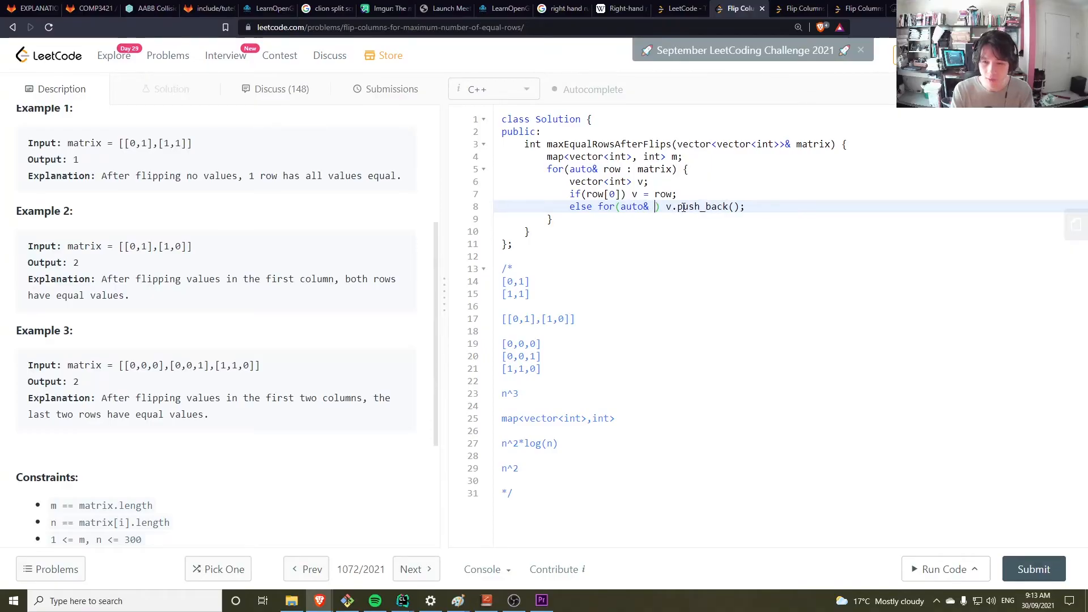
type("i")
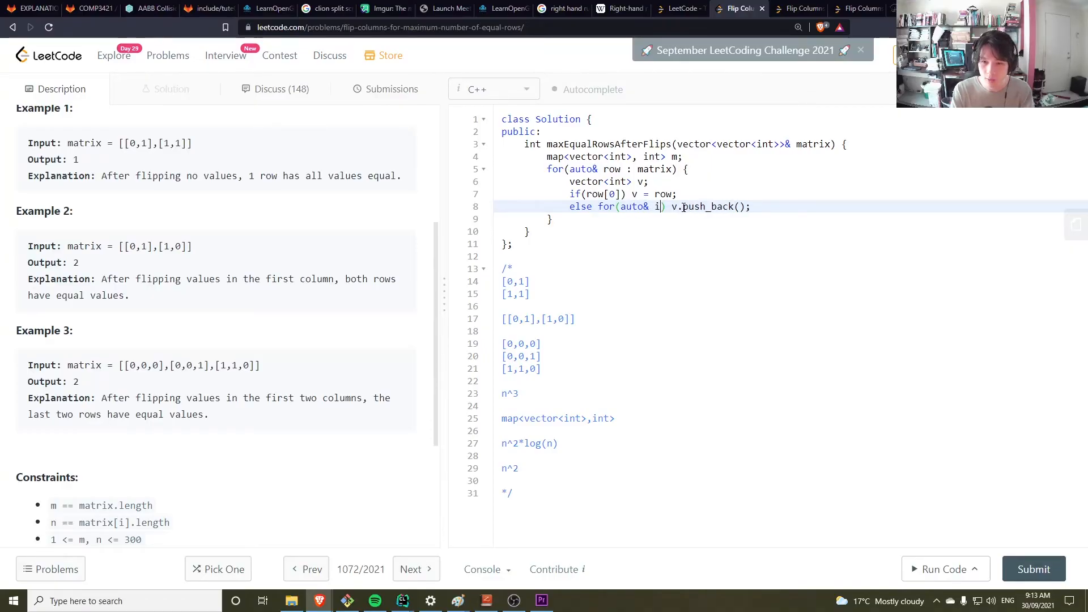
type(": row")
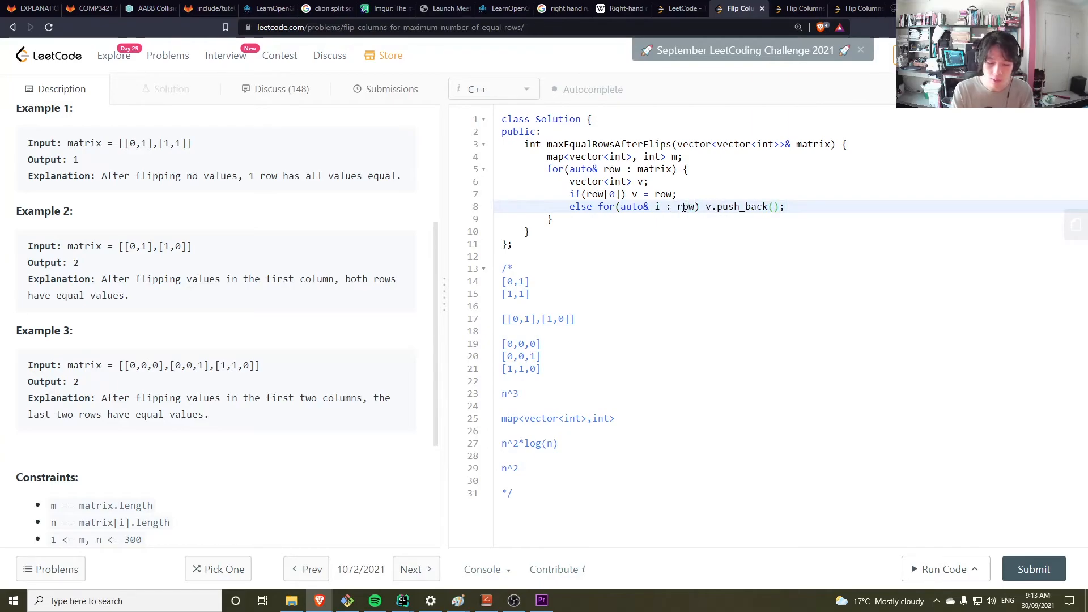
type("i")
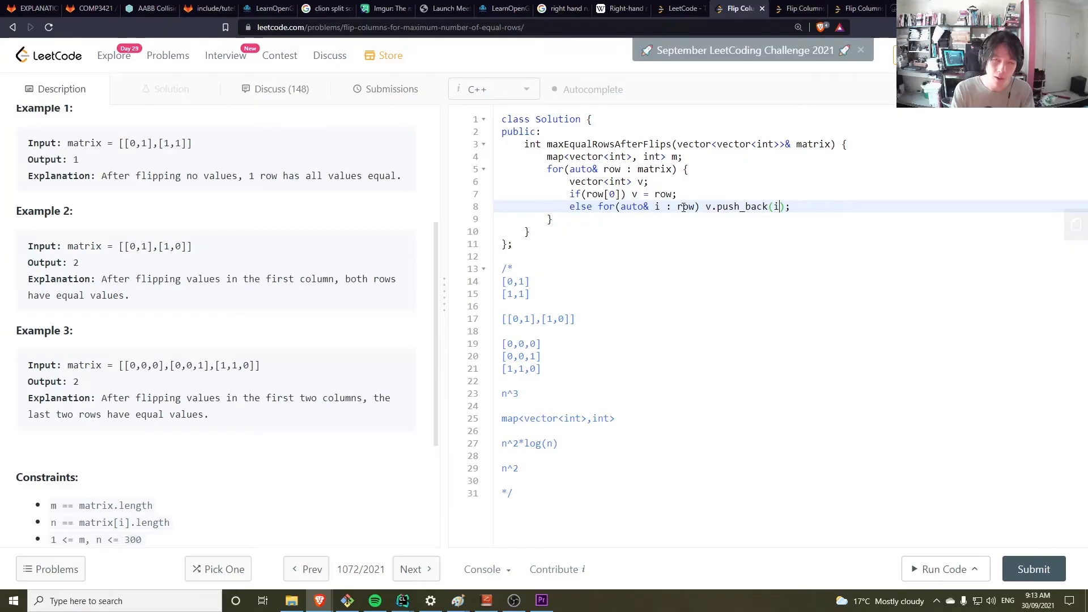
type("^")
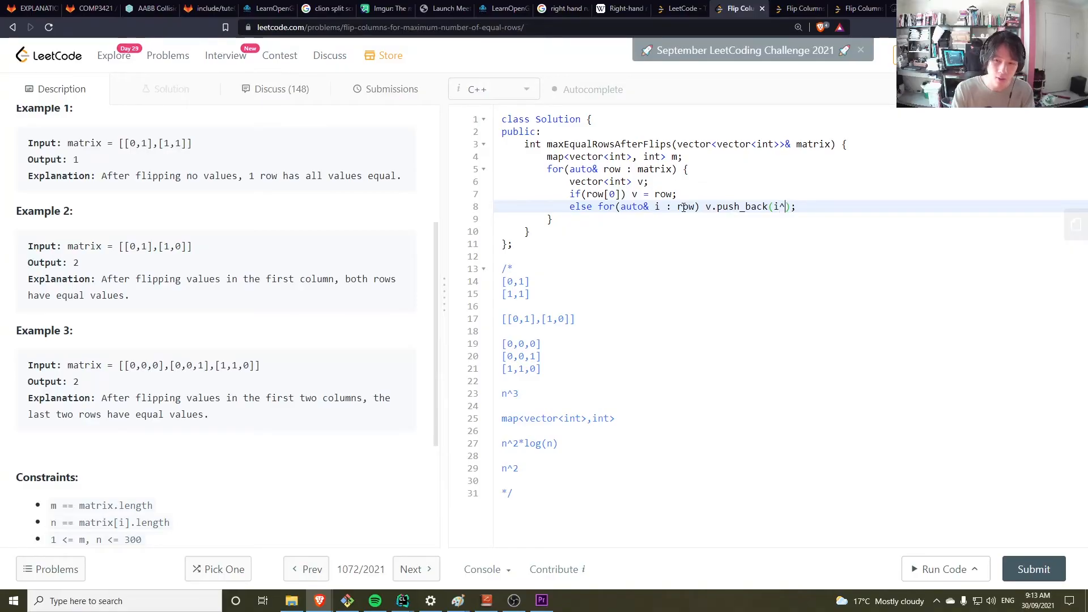
type("1")
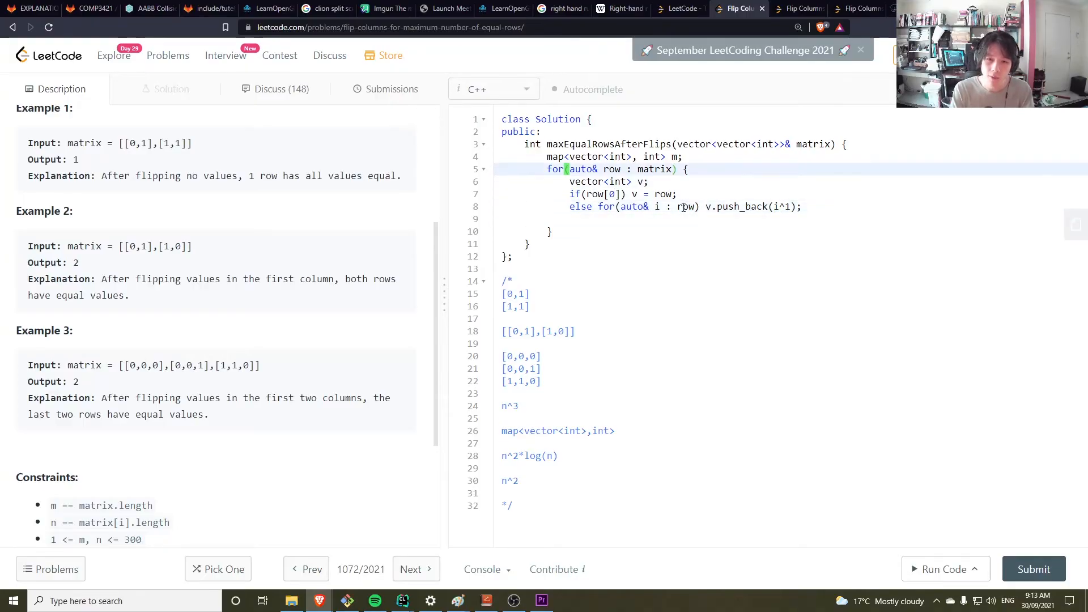
Add int ans = 0, update ans = max(ans, ++m[v]) in the loop, and return ans.
type("int ans =")
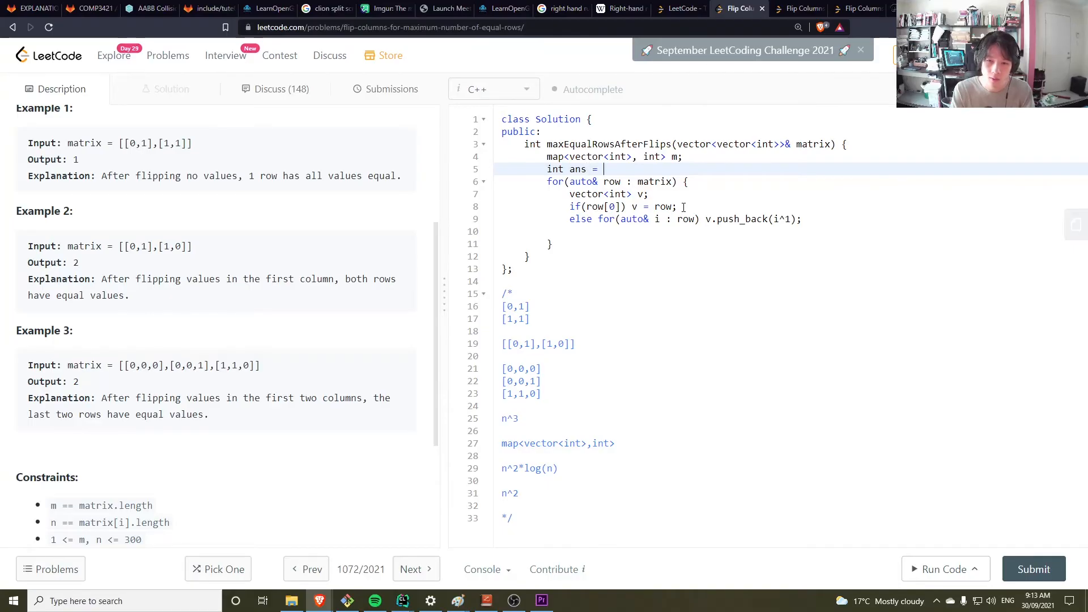
type("0;")
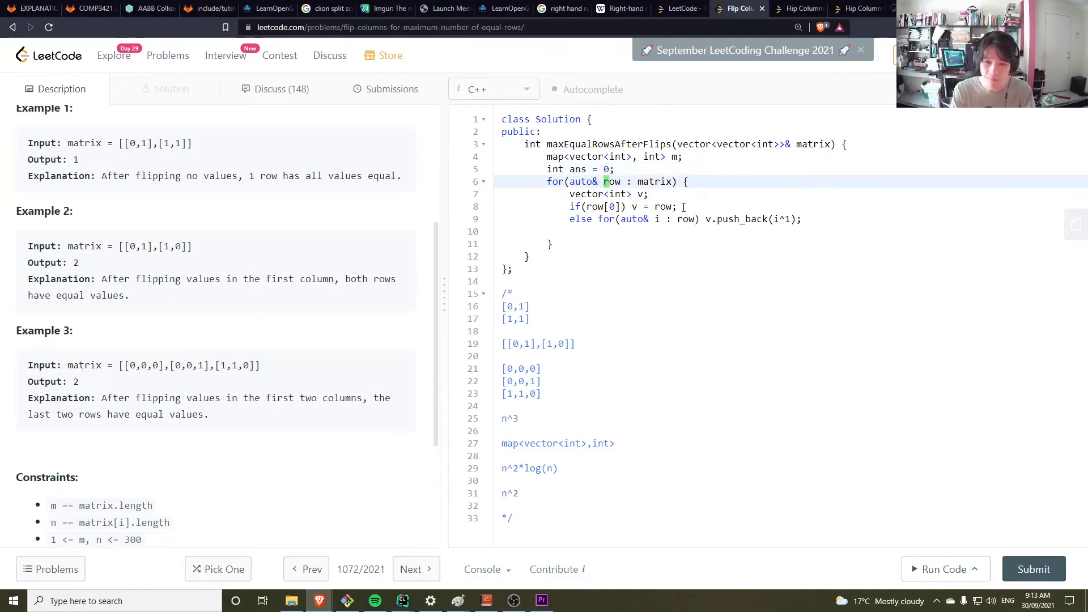
type("ans = max(ans,")
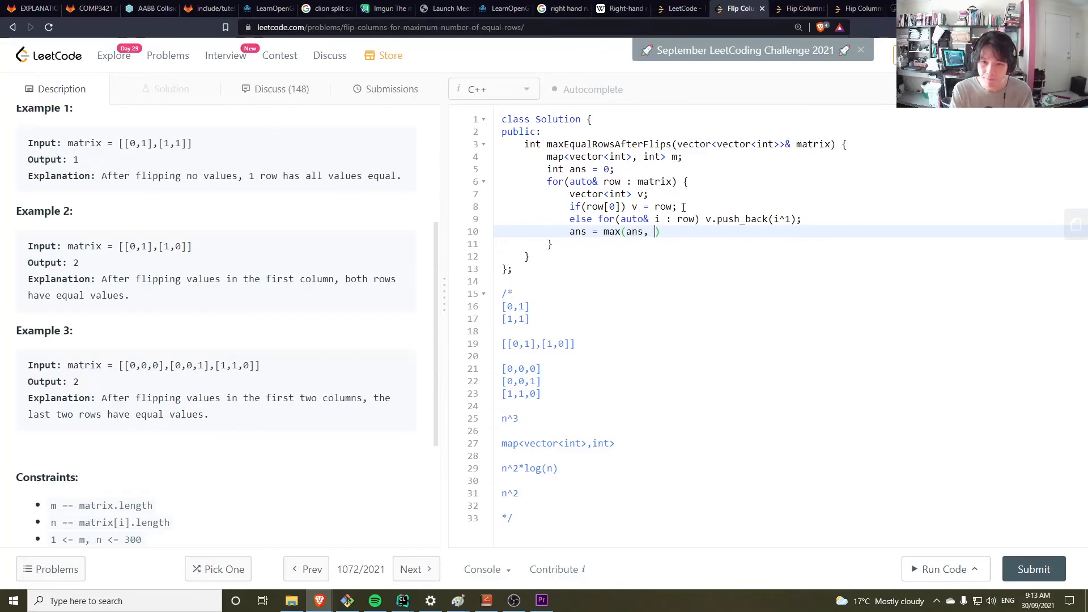
type("m[]")
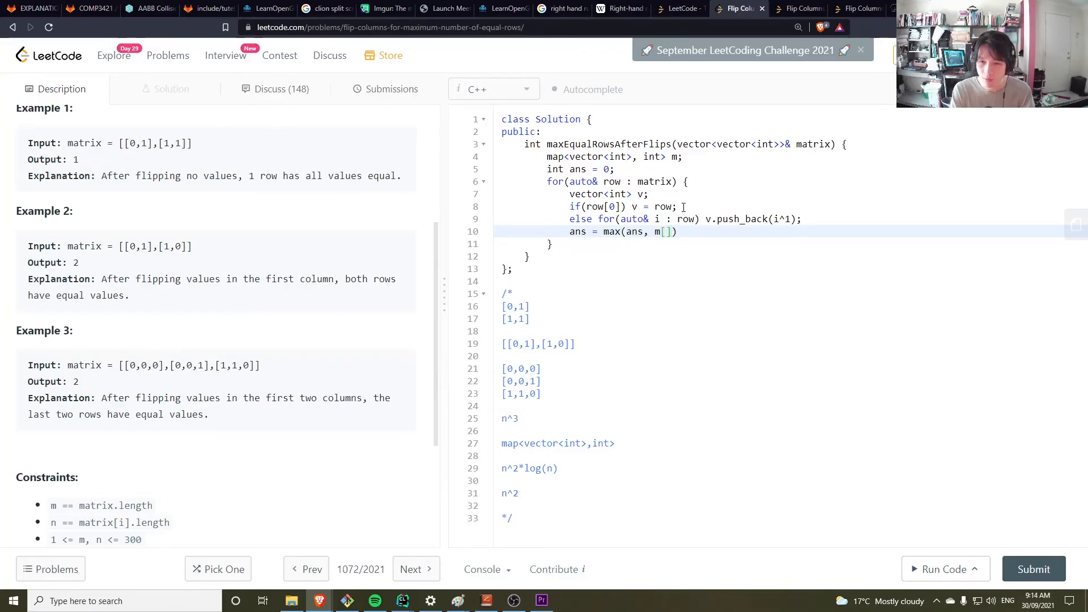
type("v")
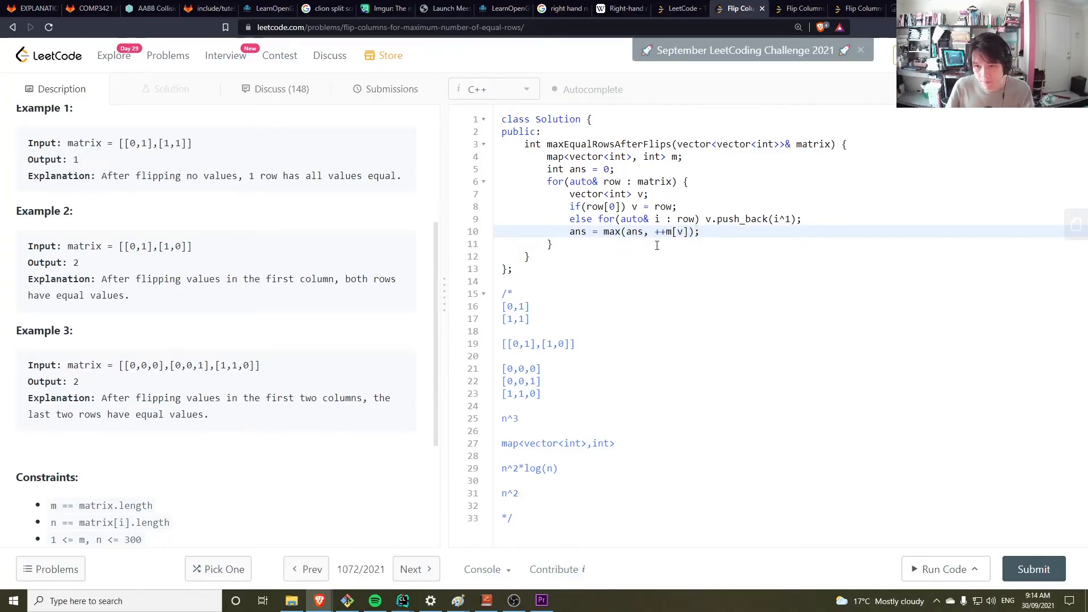
left_click(698, 231)
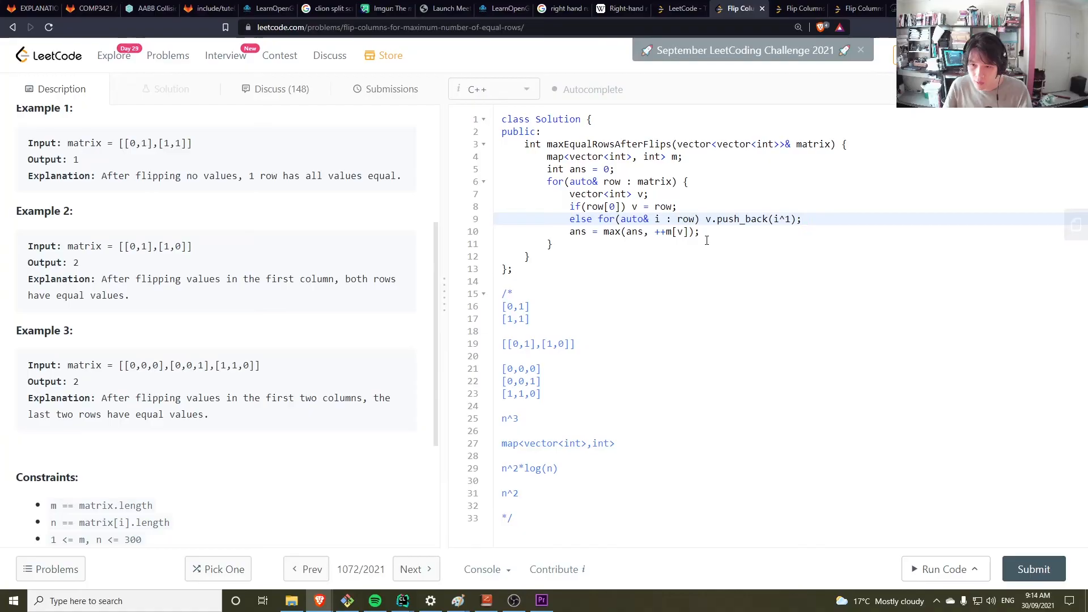
left_click_drag(570, 206, 800, 219)
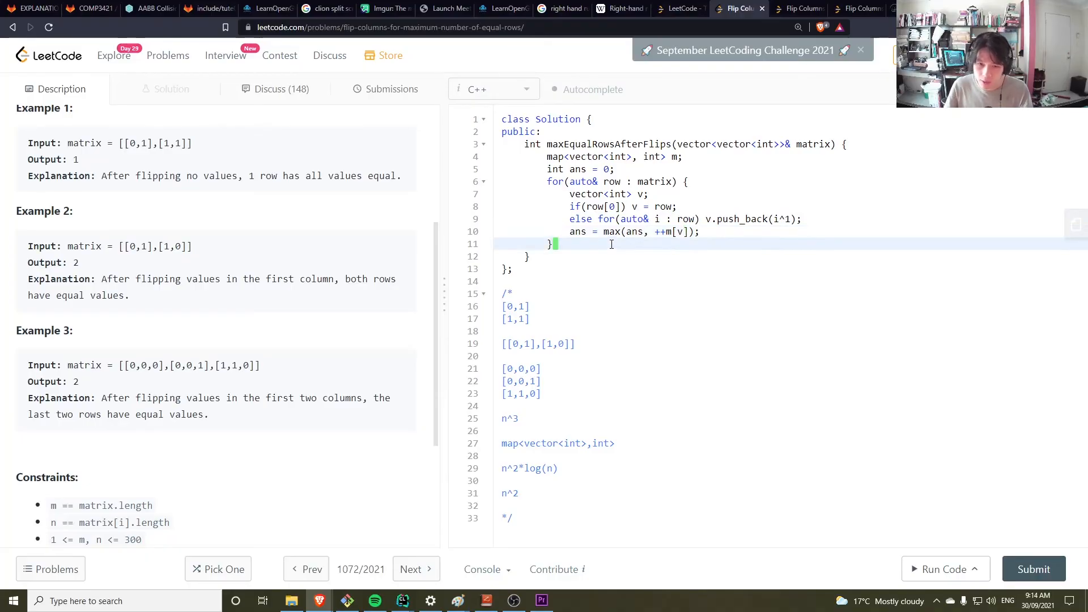
type("return ans;")
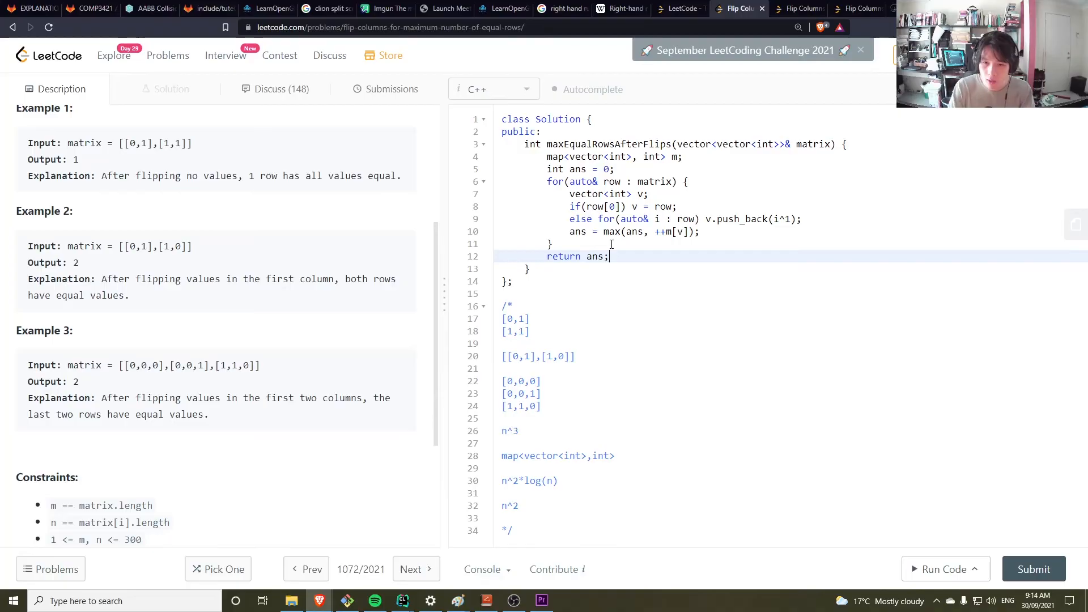
left_click(940, 569)
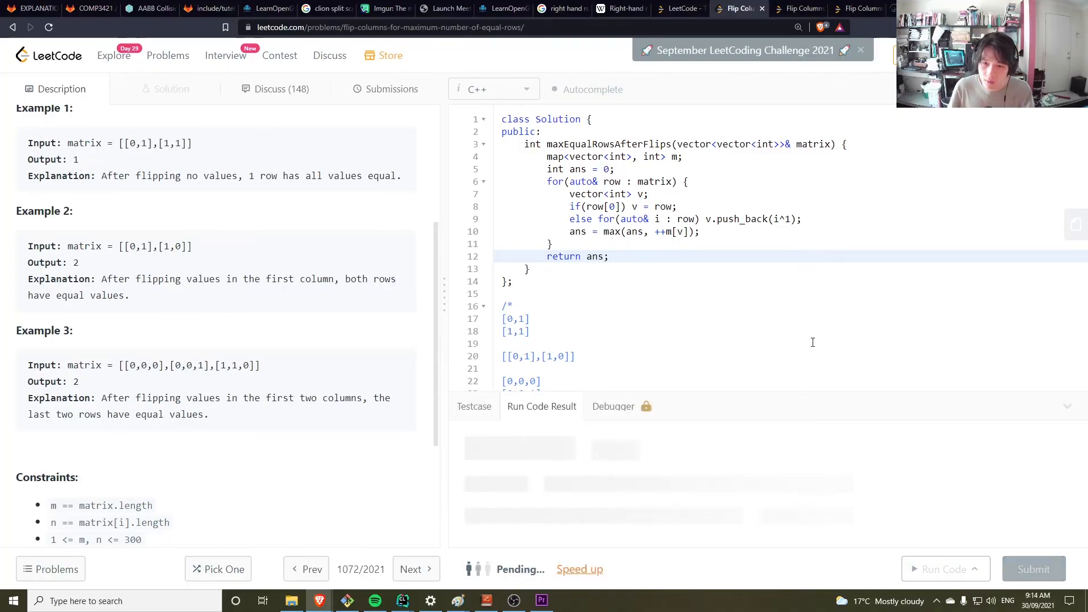
Run Examples 1 and 2 with correct outputs, then submit: accepted at 188 ms, 85.2 MB.
left_click(945, 568)
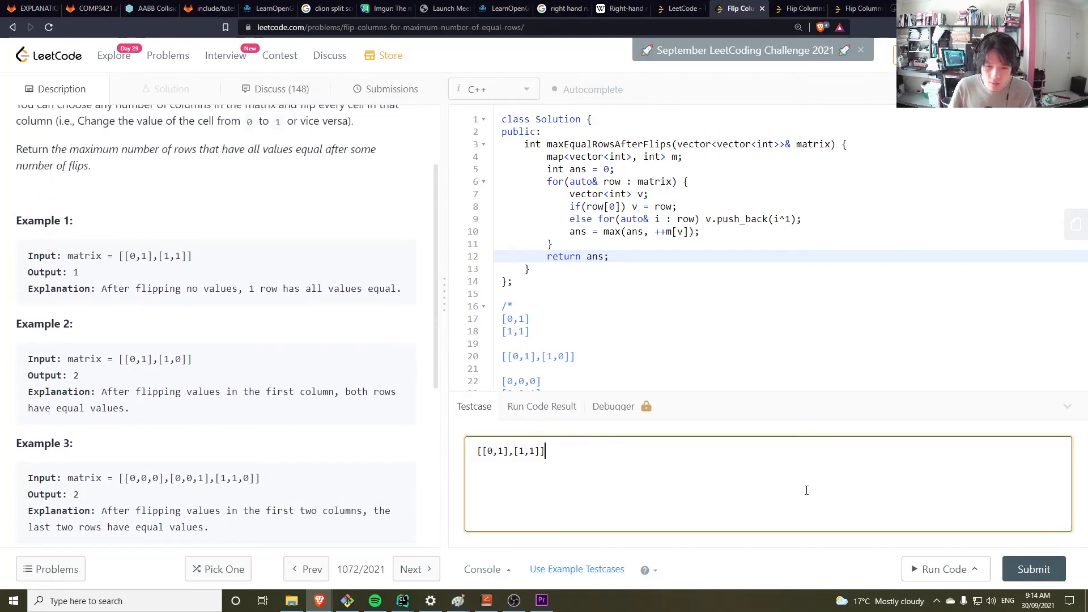
left_click(944, 569)
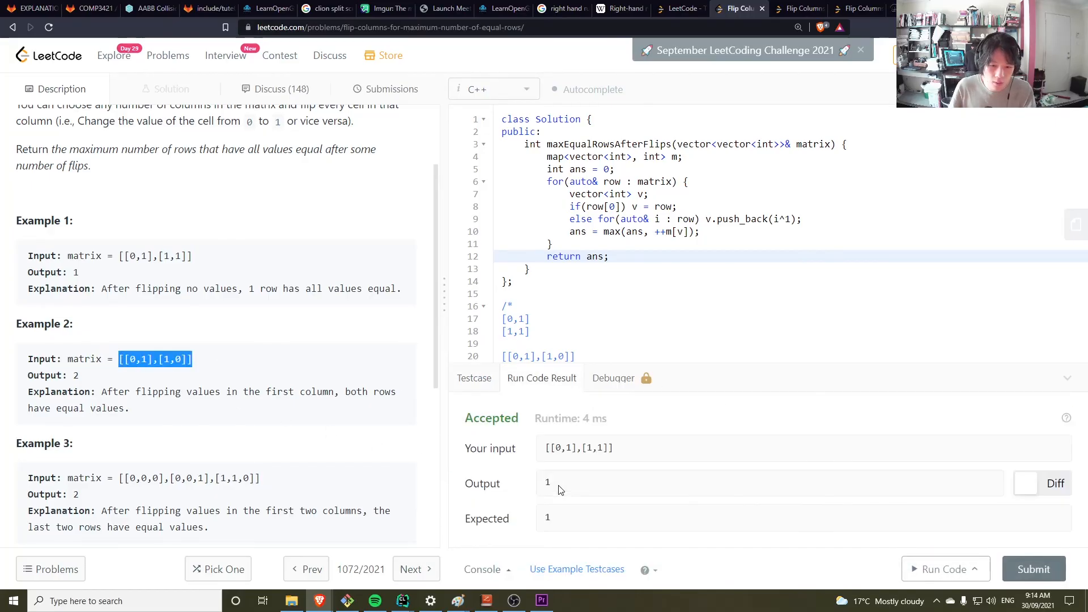
left_click(473, 406)
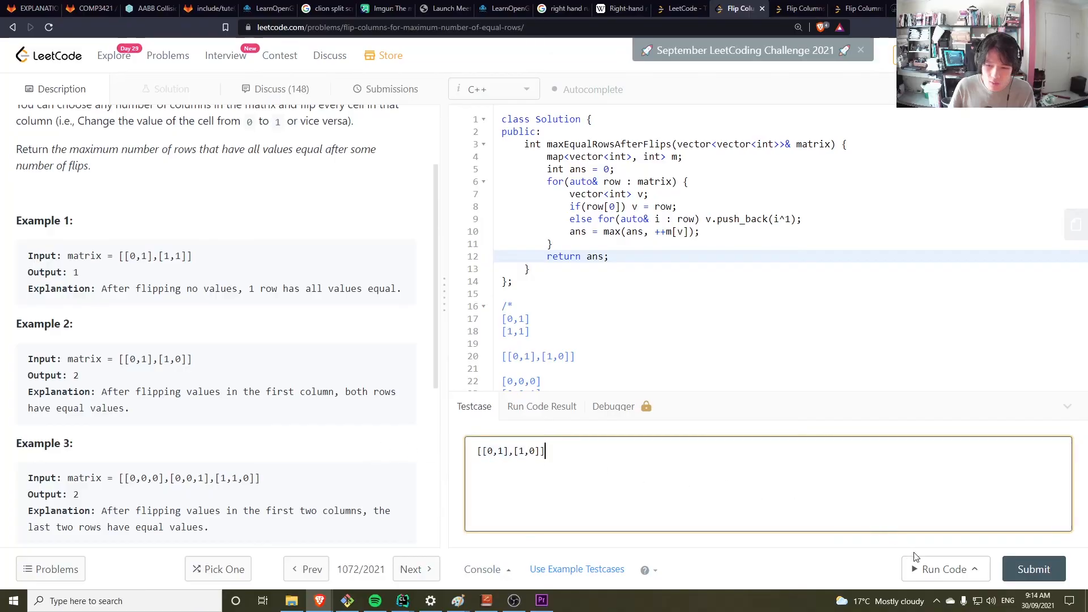
left_click(945, 569)
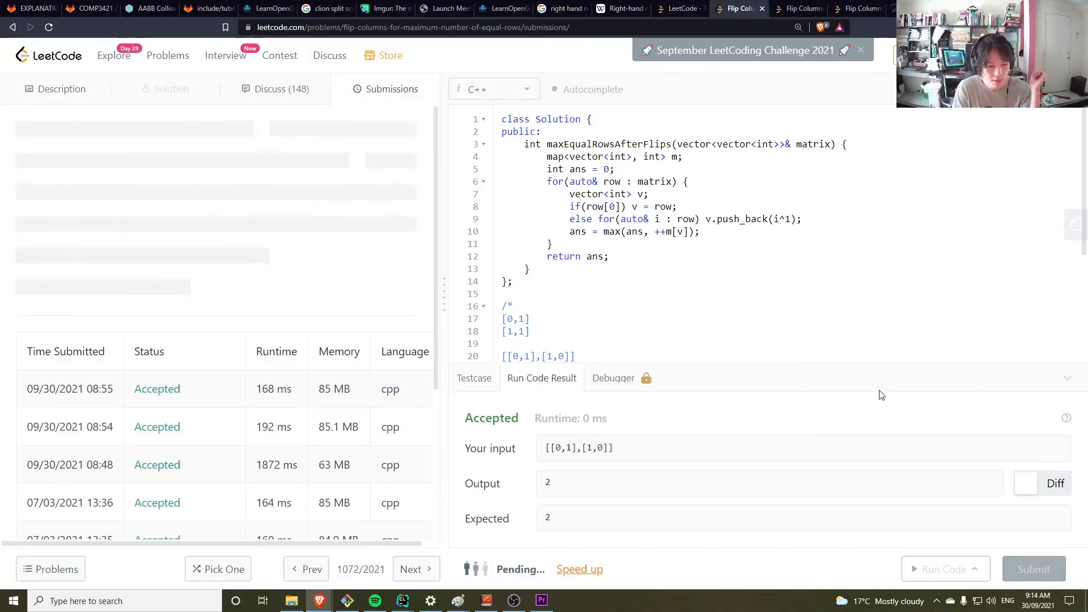
left_click(1033, 568)
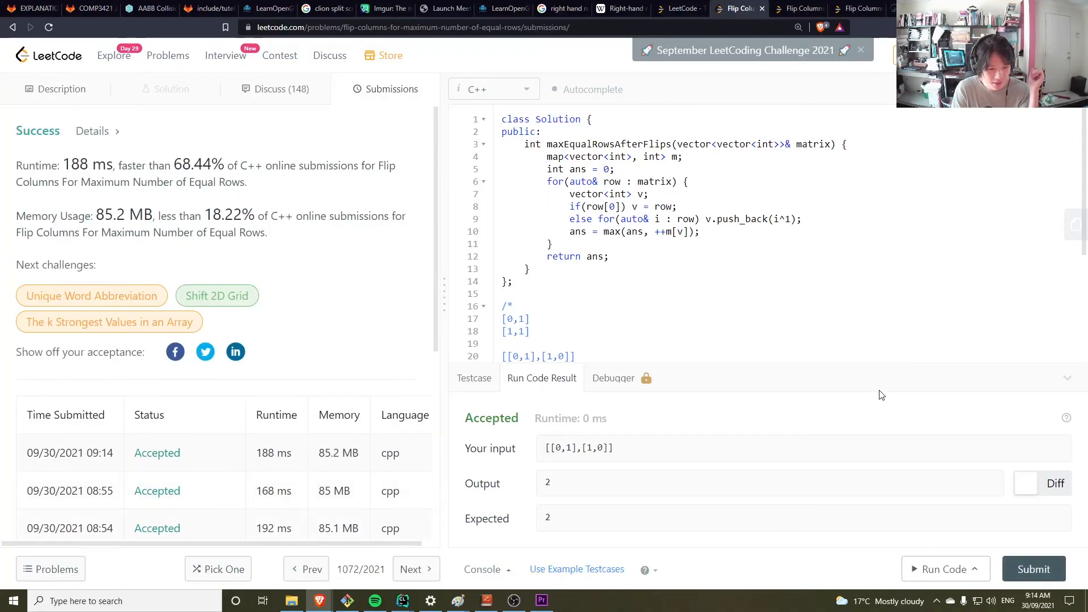